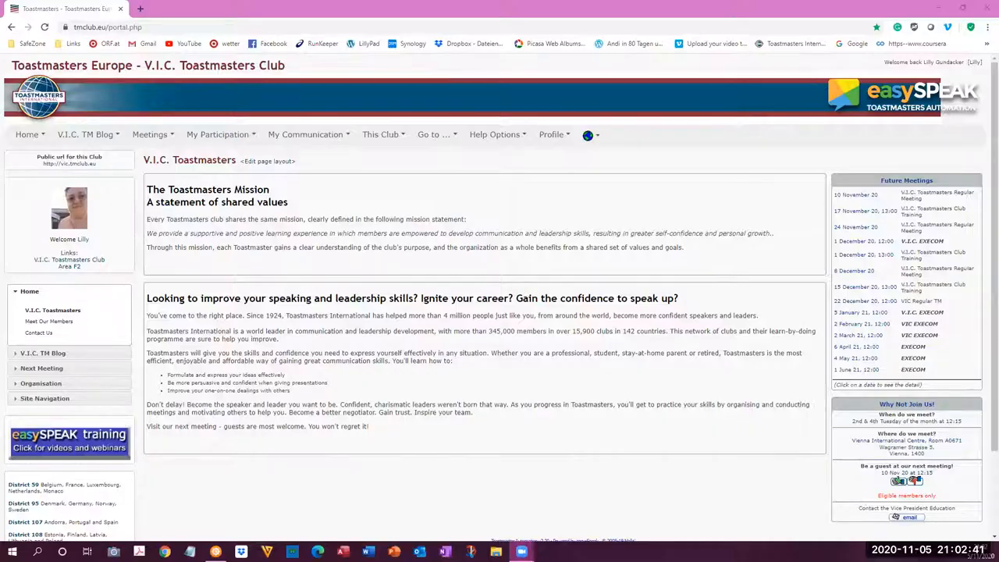
mouse_move(368, 292)
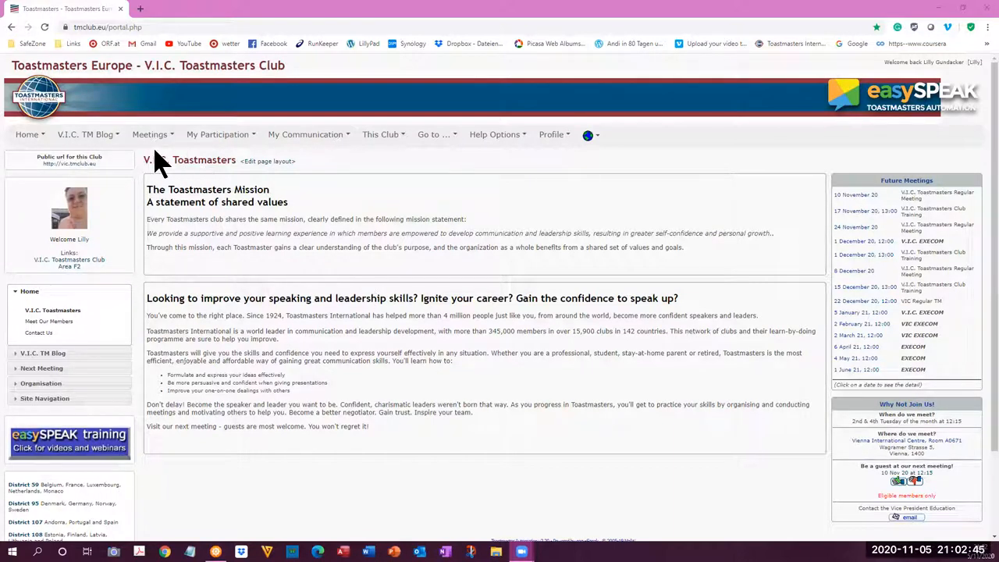
- Scroll down the Club Administration index to view the forum statistics
scroll(down, 3)
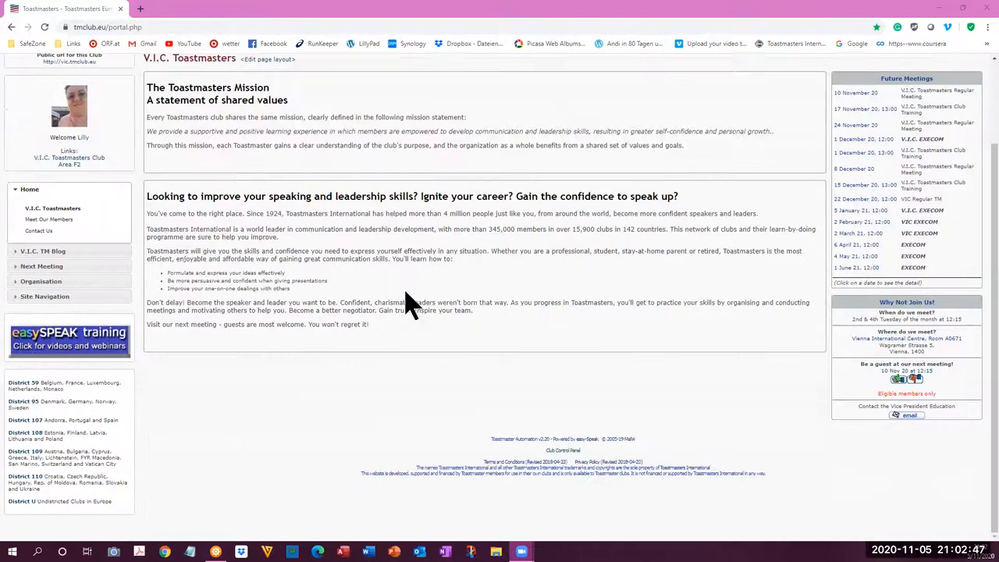
mouse_move(563, 453)
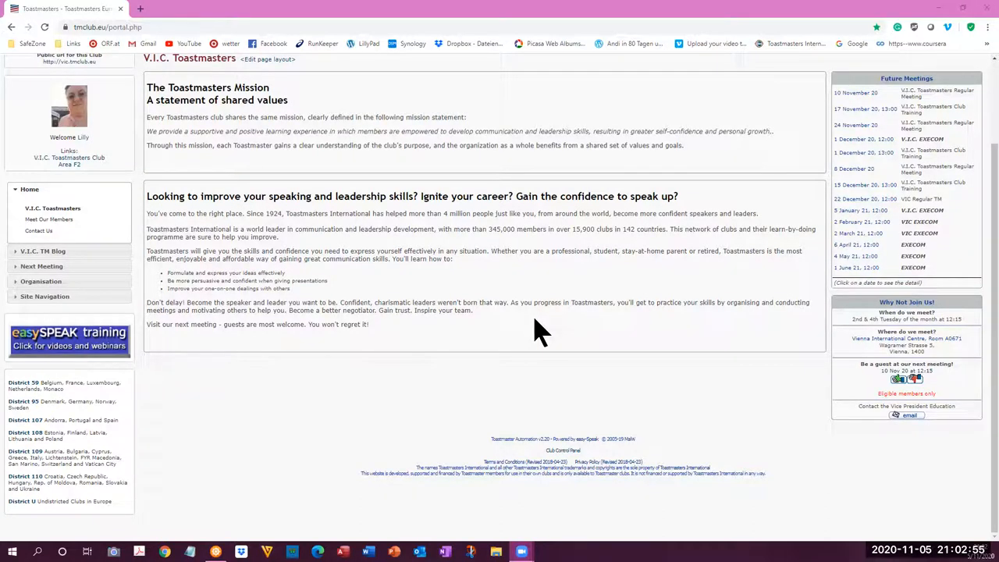
mouse_move(596, 468)
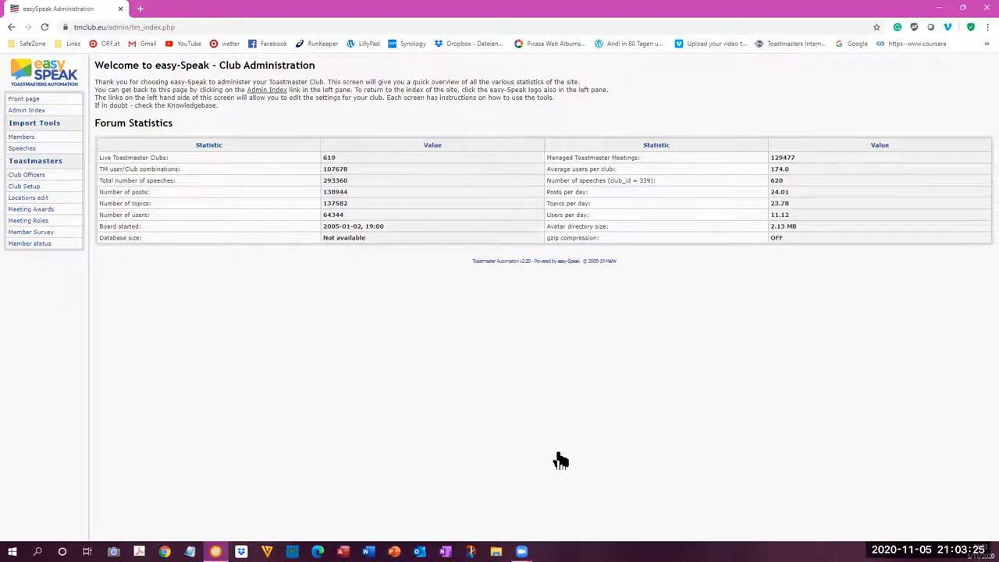
mouse_move(560, 459)
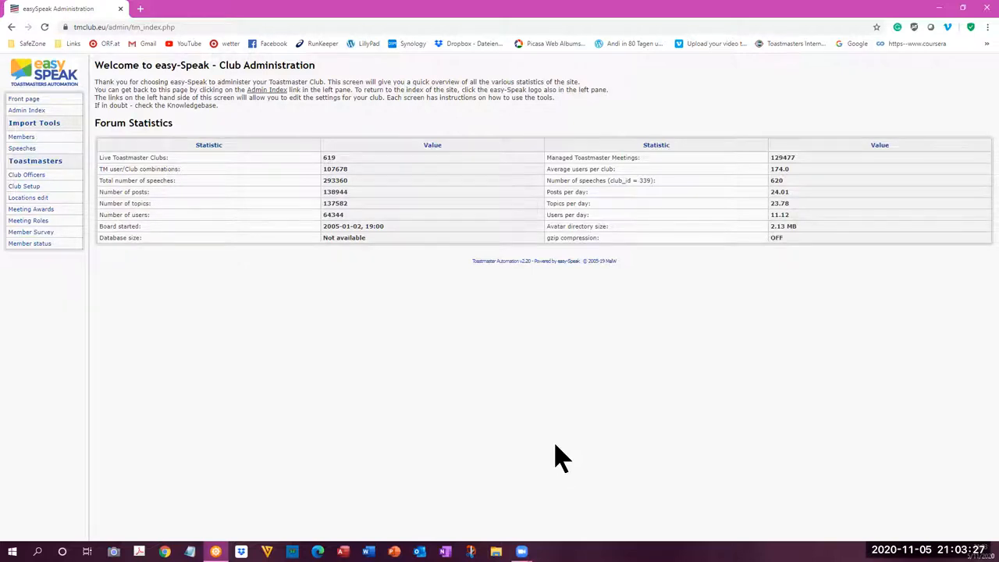
mouse_move(459, 86)
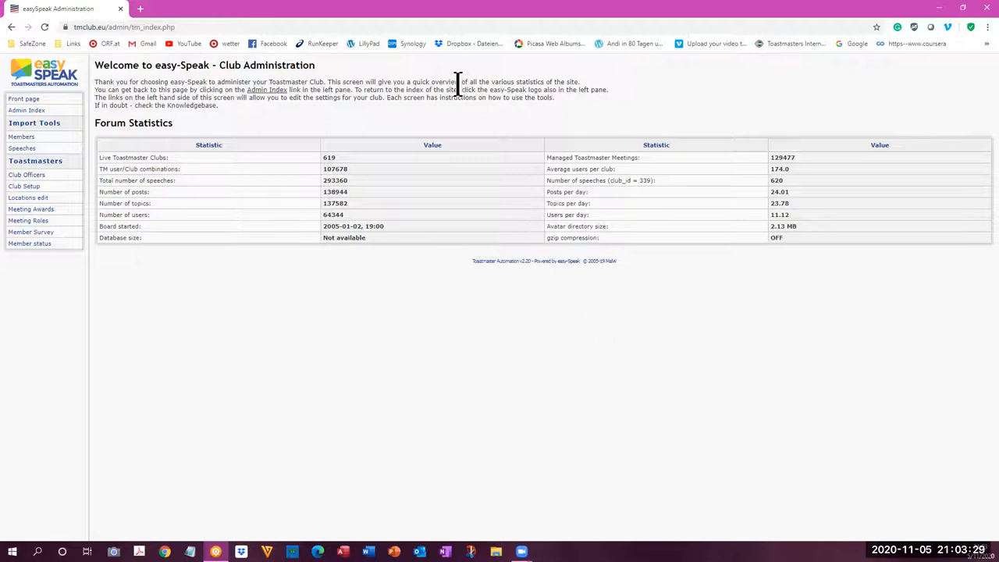
mouse_move(459, 287)
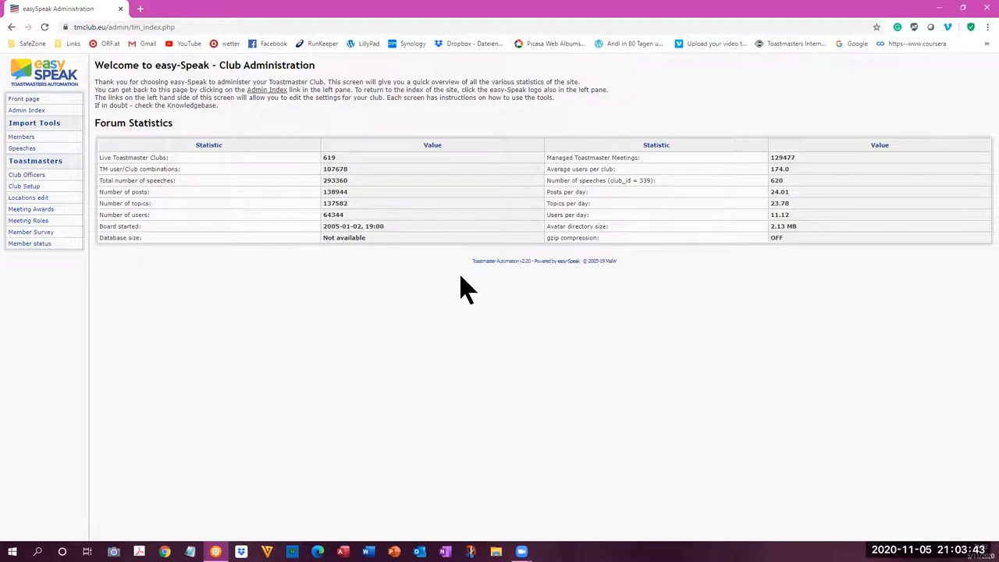
mouse_move(468, 390)
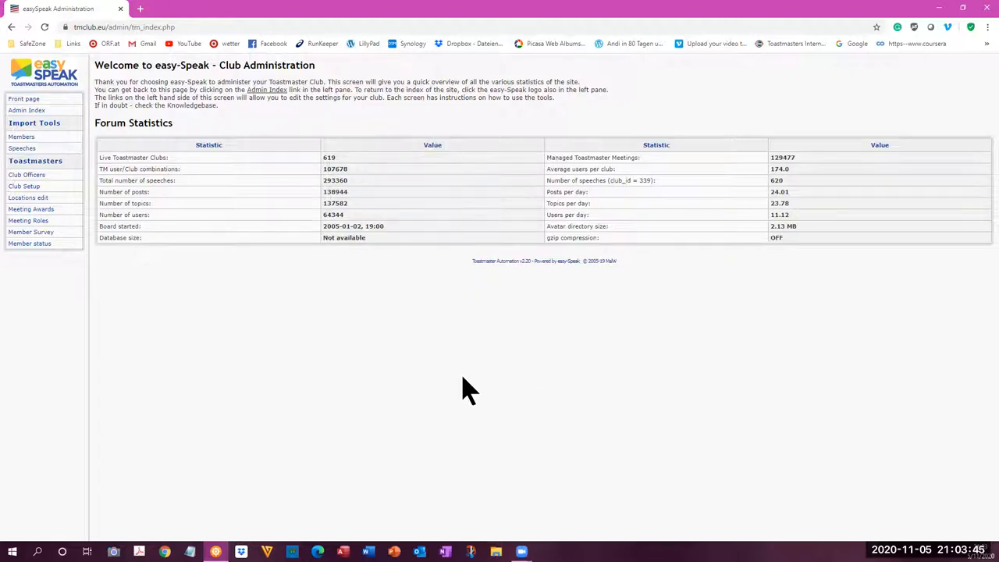
mouse_move(46, 200)
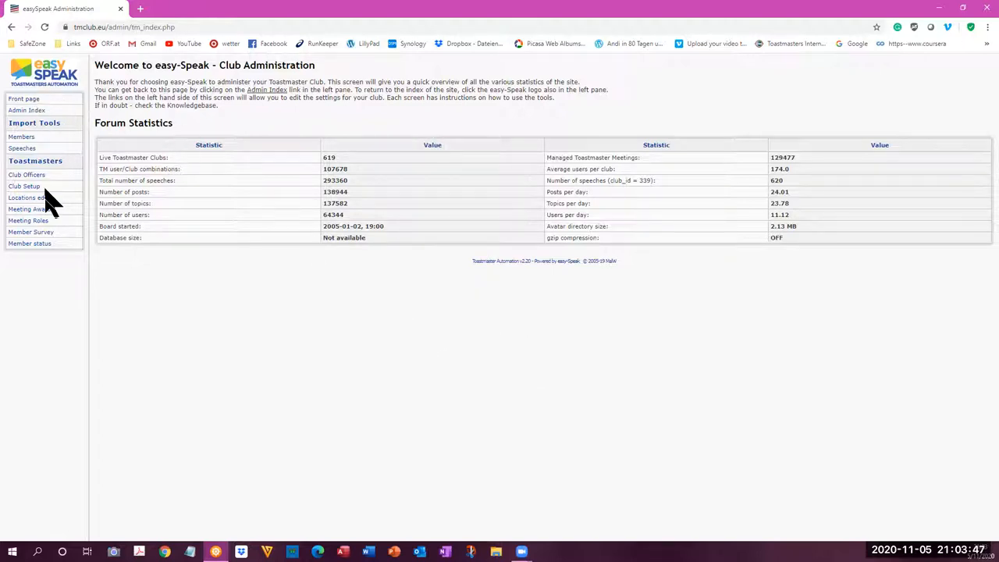
mouse_move(144, 246)
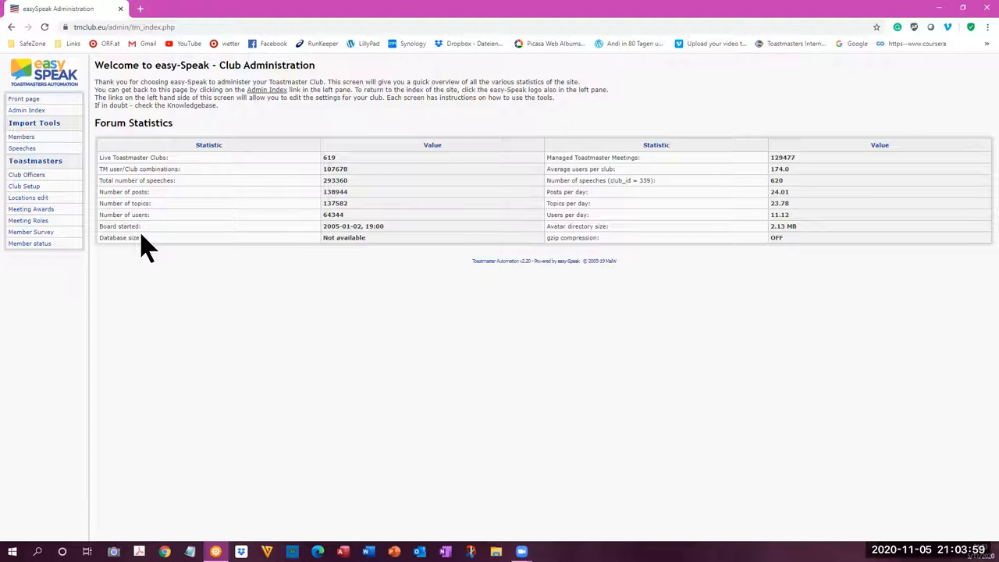
mouse_move(72, 190)
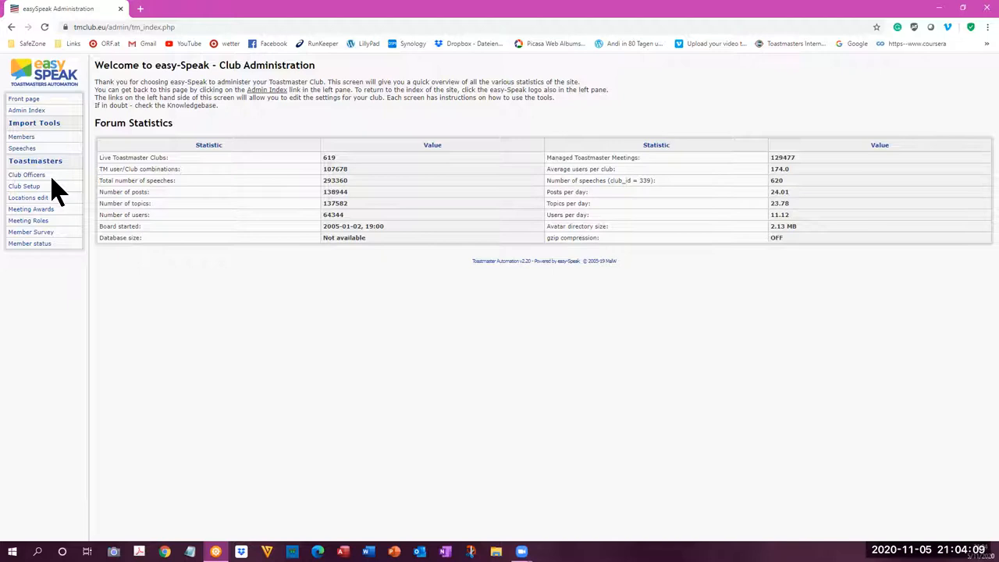
- Go to Club Officers to show the Officer Maintenance Screen for V.I.C. Toastmasters Club
click(27, 175)
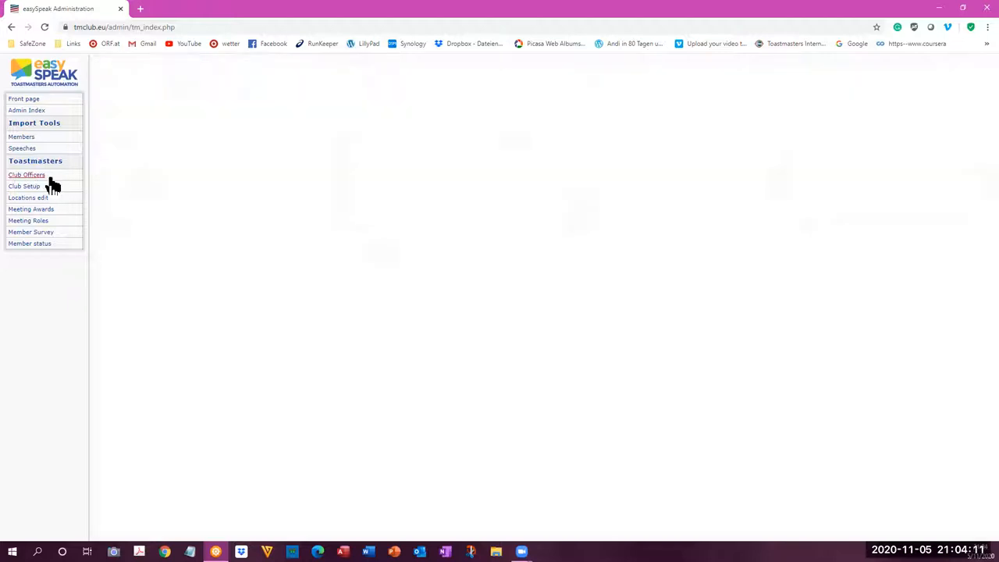
click(25, 174)
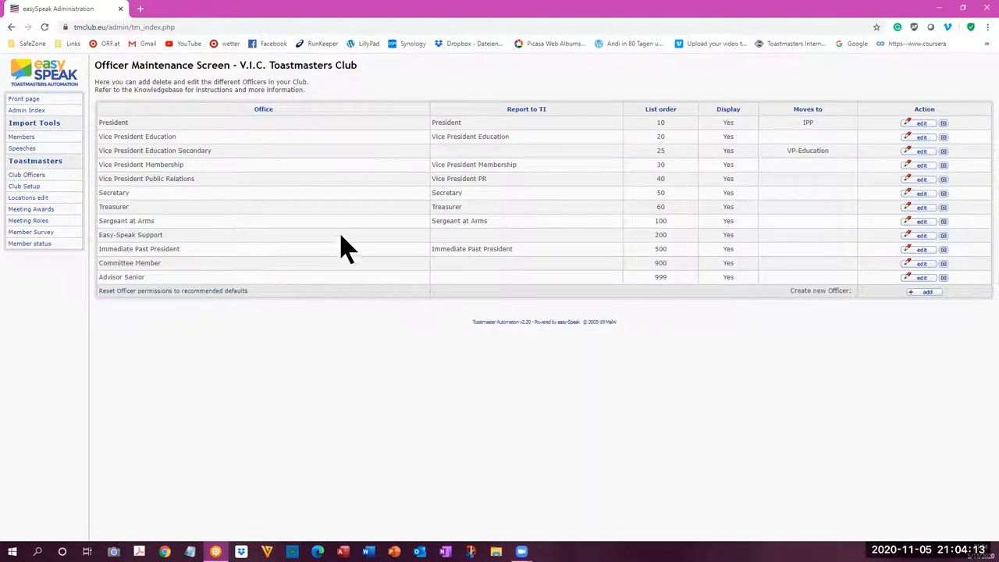
mouse_move(172, 138)
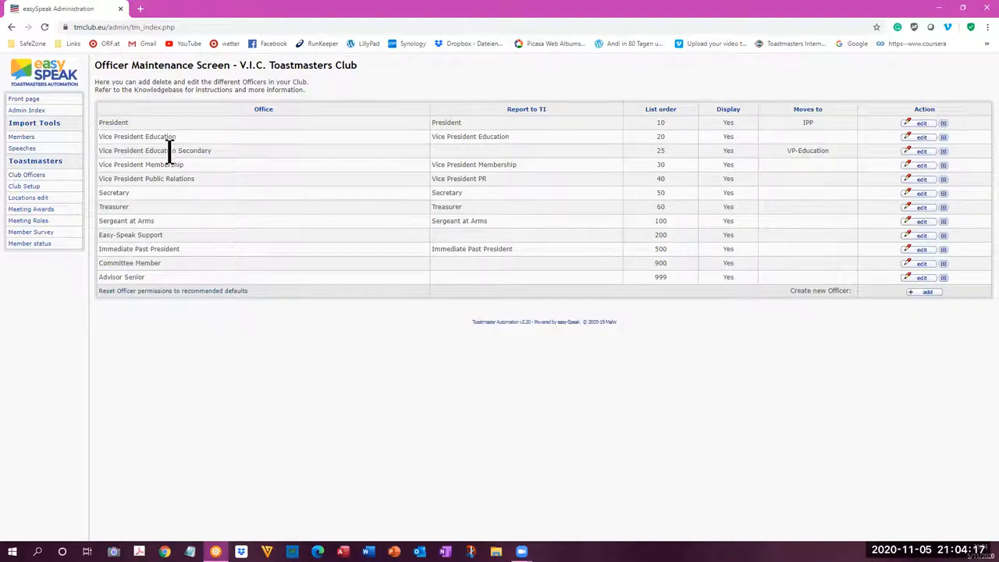
mouse_move(150, 165)
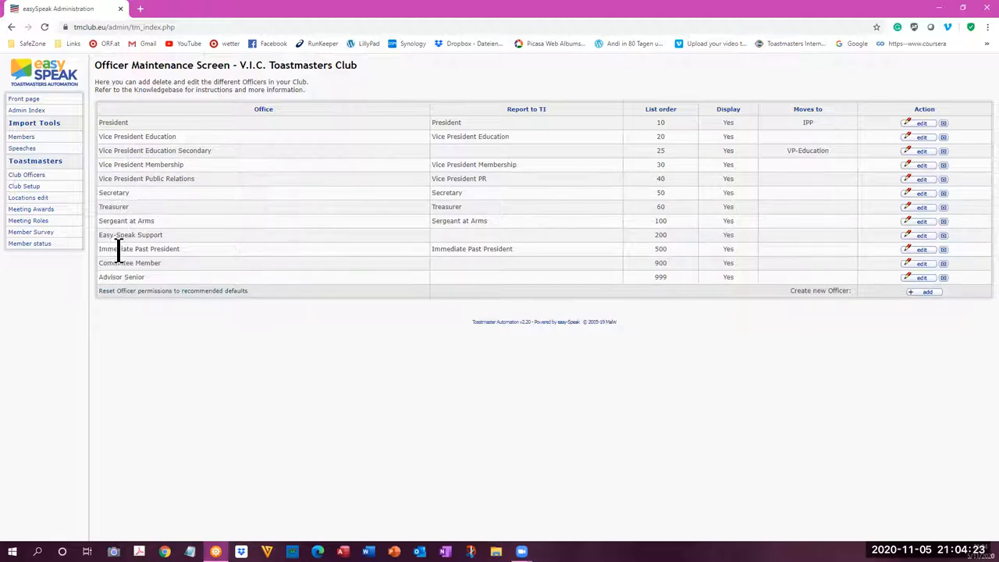
mouse_move(125, 247)
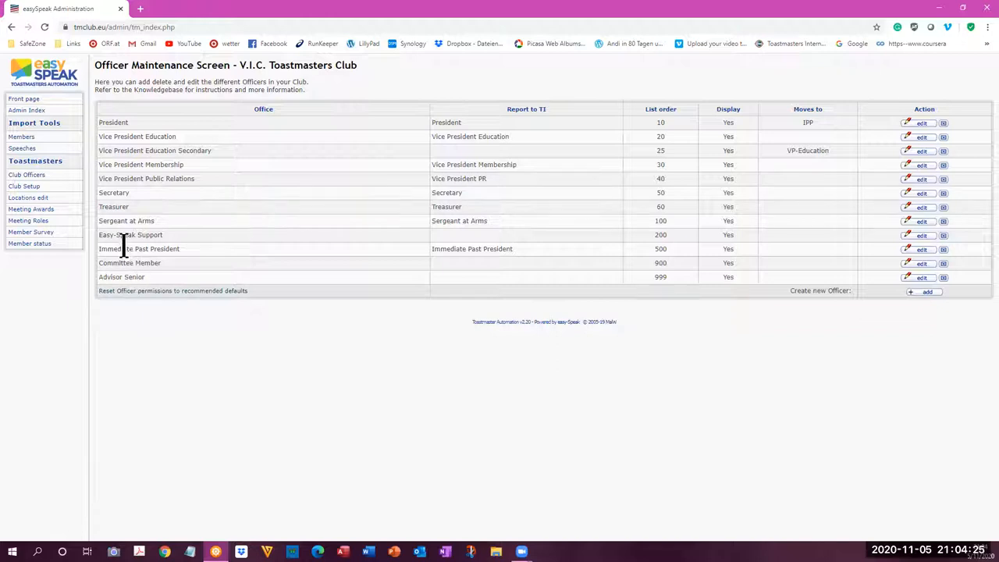
mouse_move(628, 249)
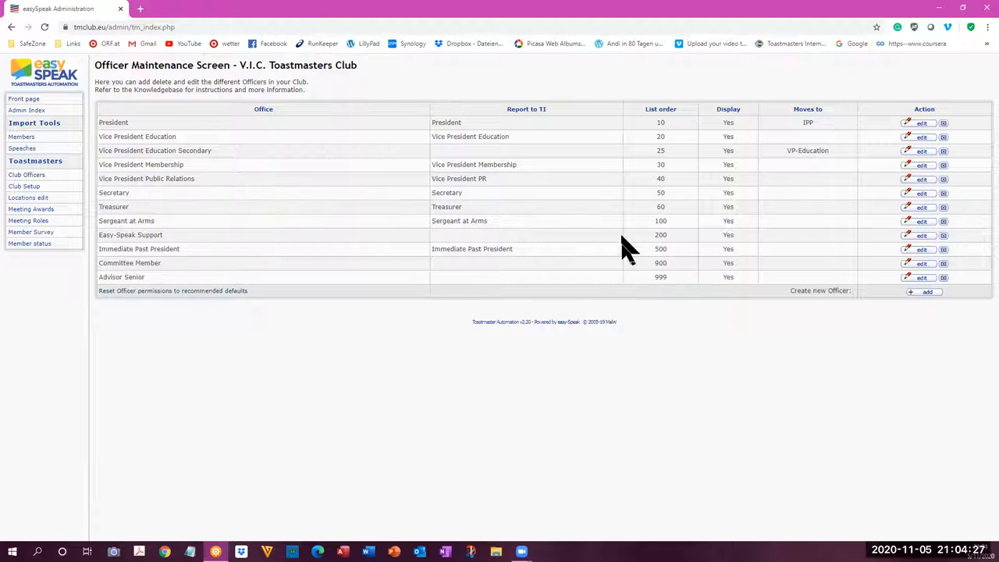
mouse_move(738, 171)
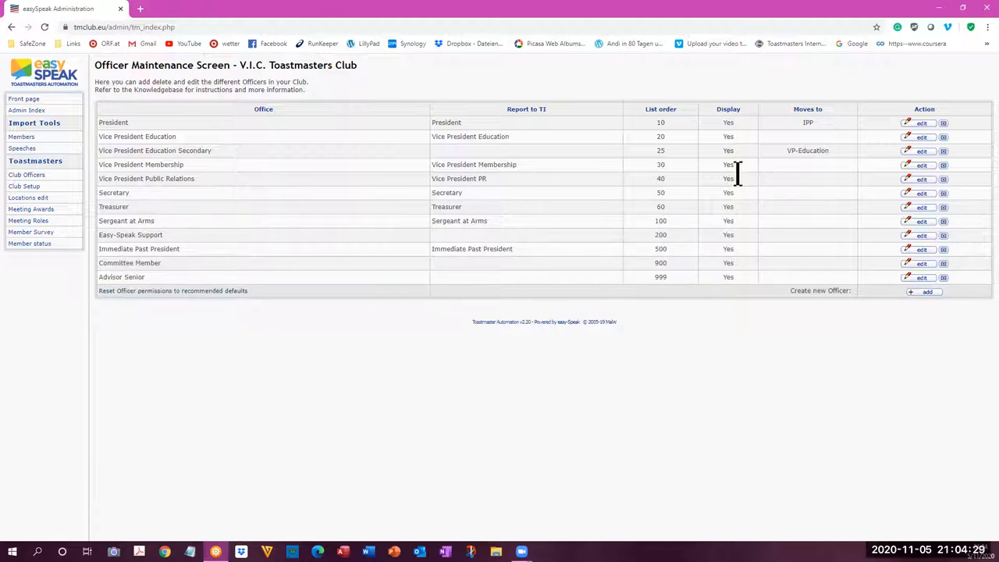
mouse_move(892, 222)
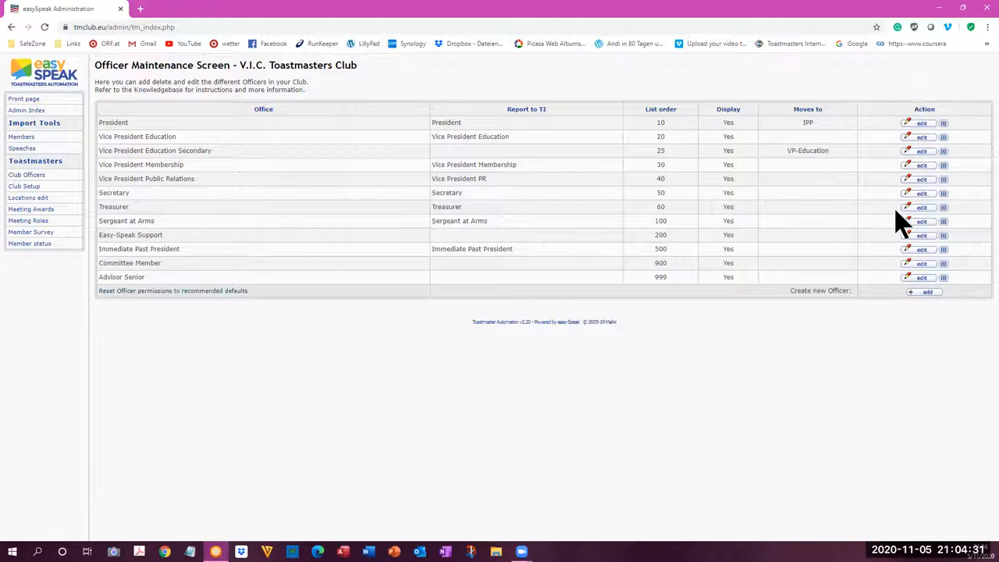
mouse_move(905, 249)
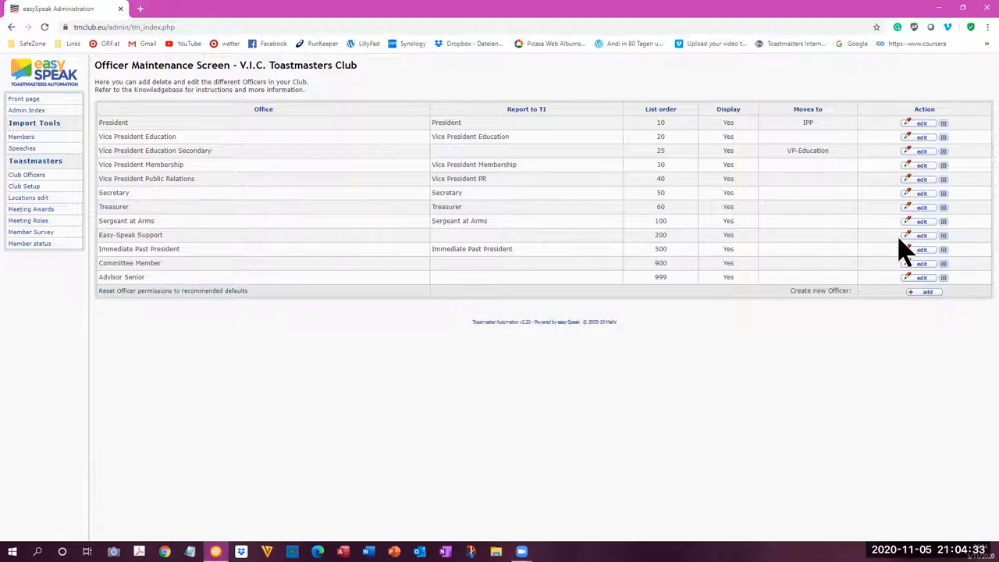
mouse_move(927, 292)
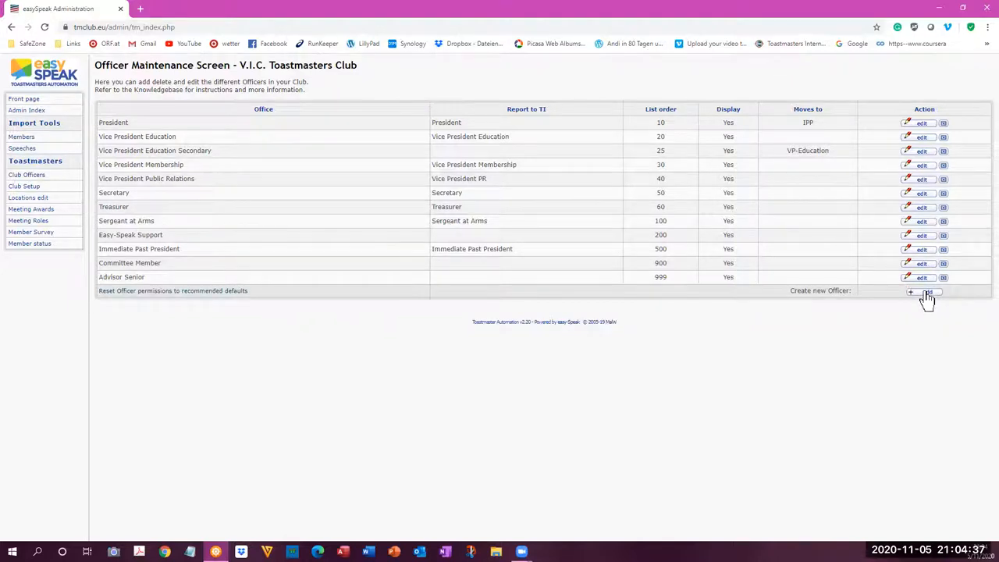
- Add a new club officer with office 'IT Support' and officer abbreviation 'IT'
click(921, 291)
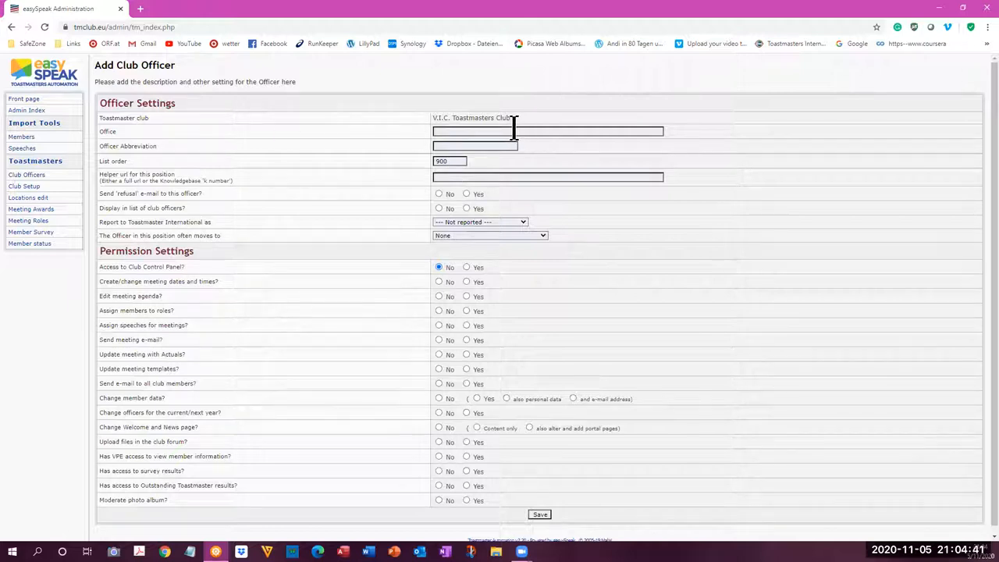
mouse_move(278, 133)
text(IT Support)
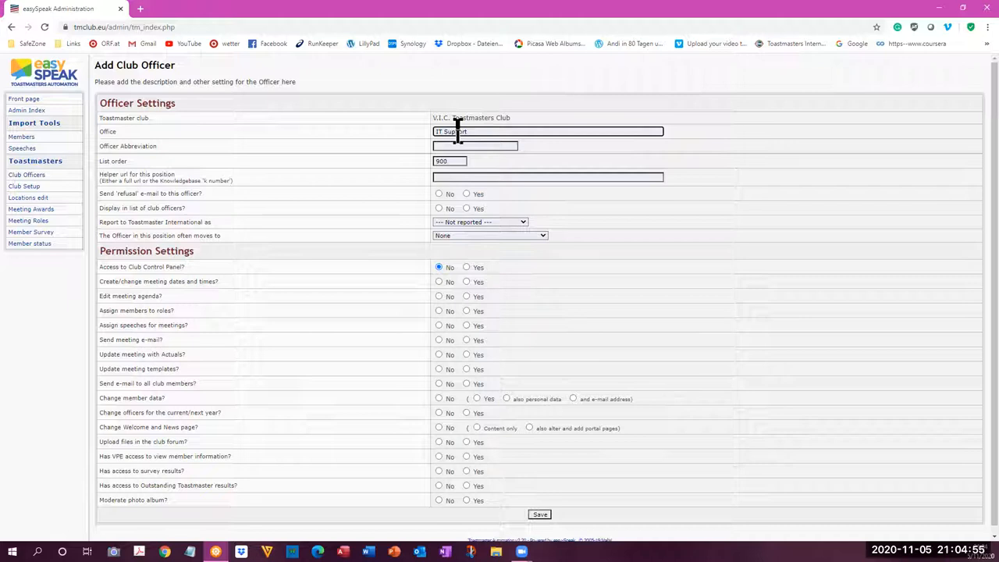
click(475, 147)
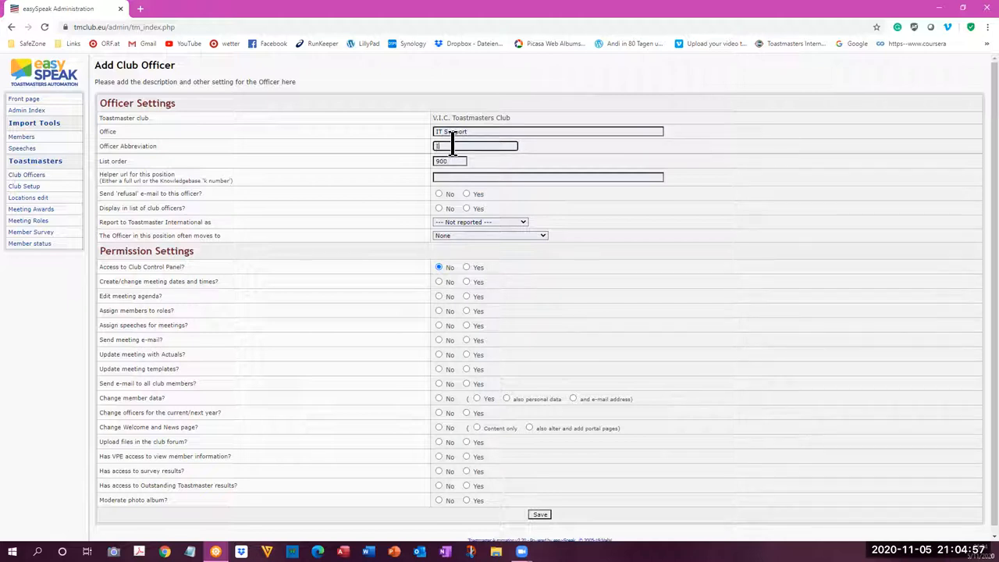
text(IT)
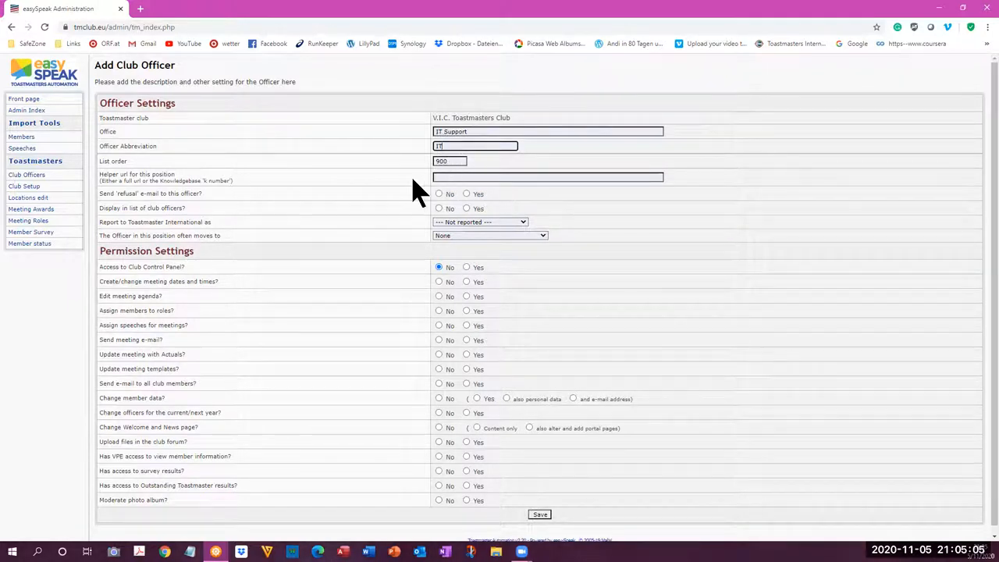
mouse_move(393, 200)
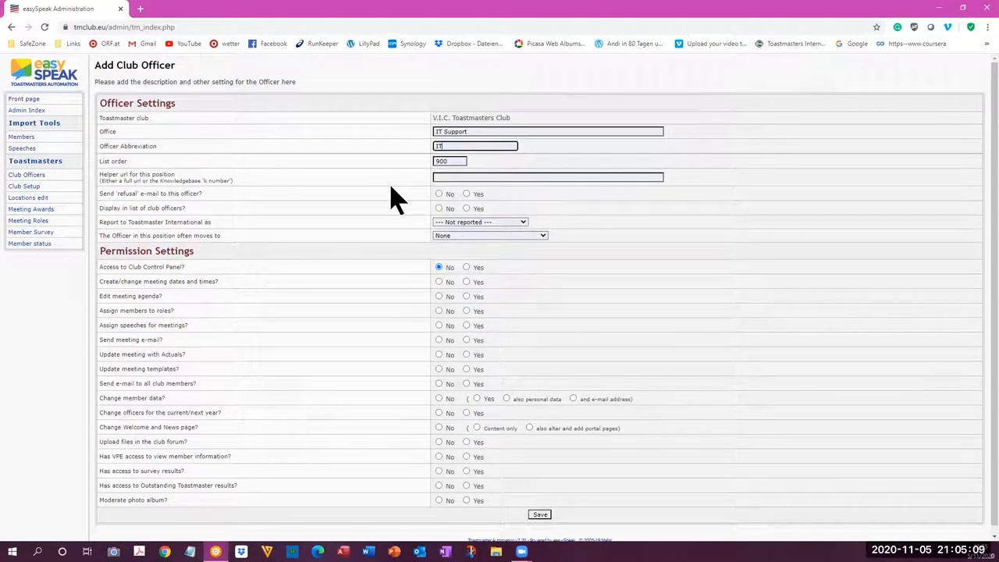
mouse_move(490, 211)
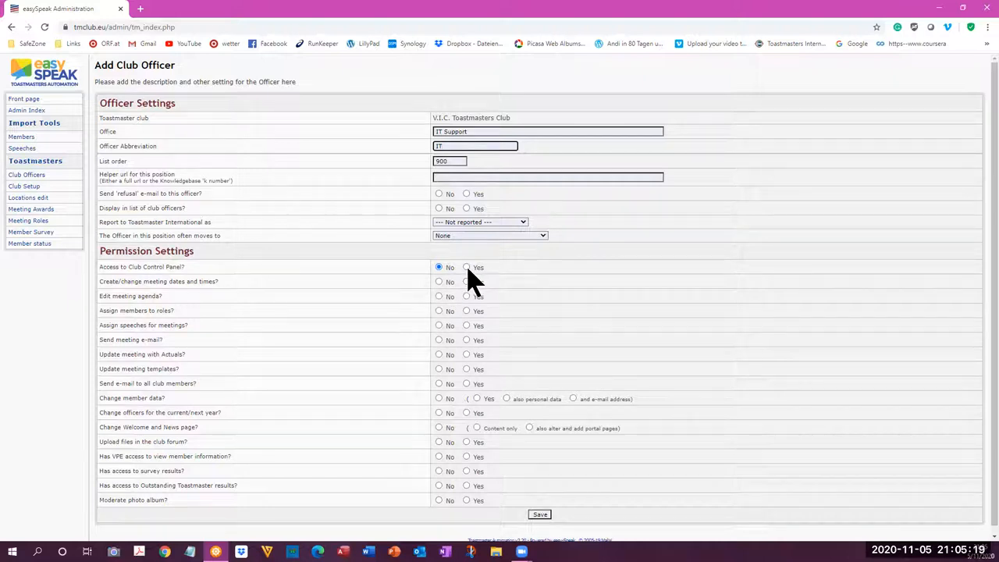
- Set 'Access to Club Control Panel?' to Yes and save the IT Support officer
click(465, 267)
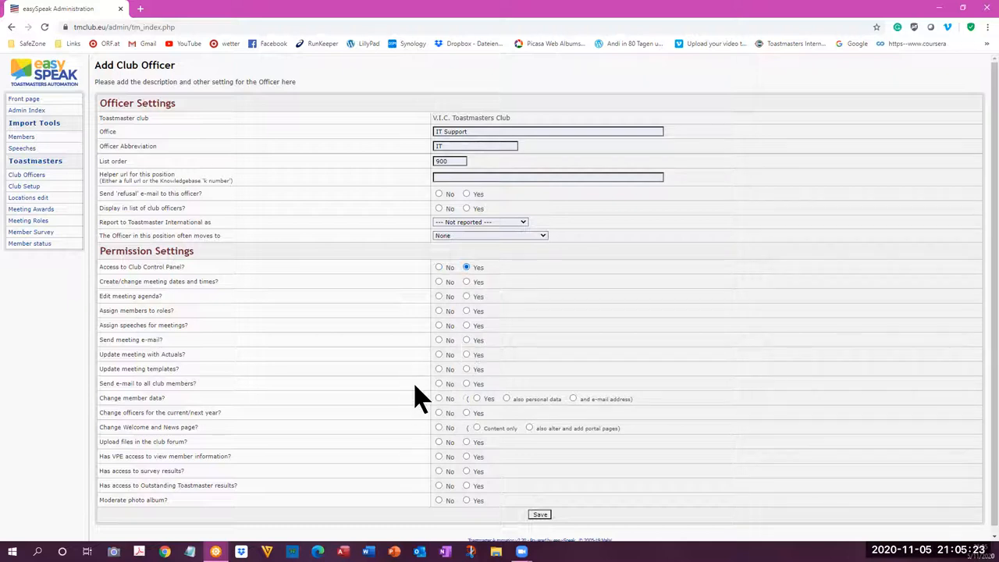
click(540, 515)
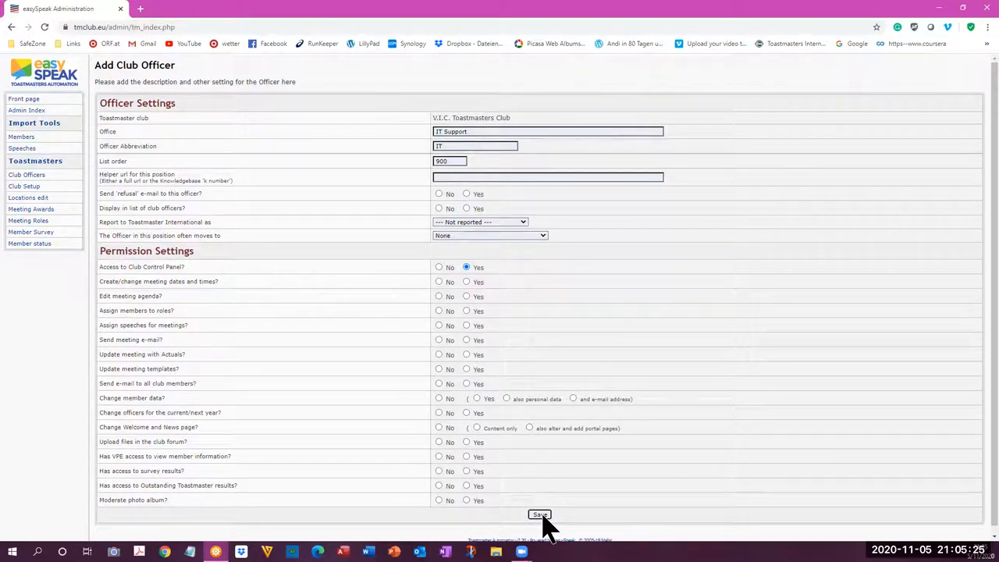
click(540, 515)
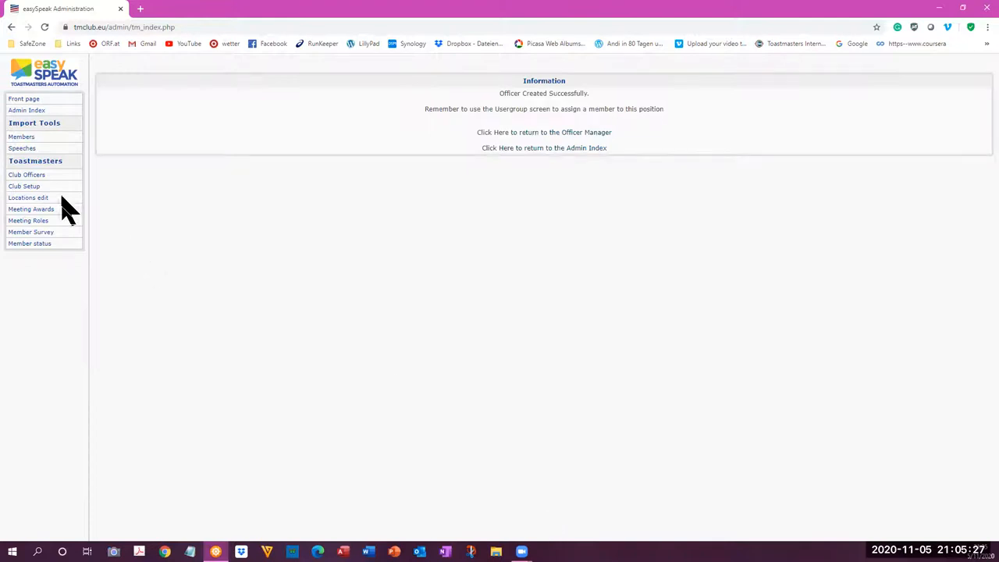
mouse_move(30, 181)
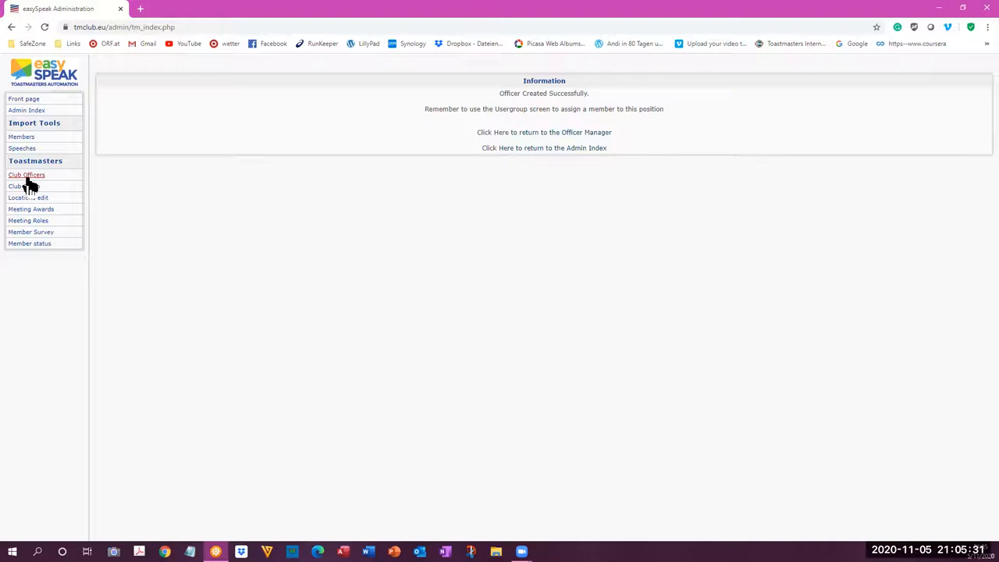
- Return to the officer list and edit the Treasurer position to view its permissions
click(25, 175)
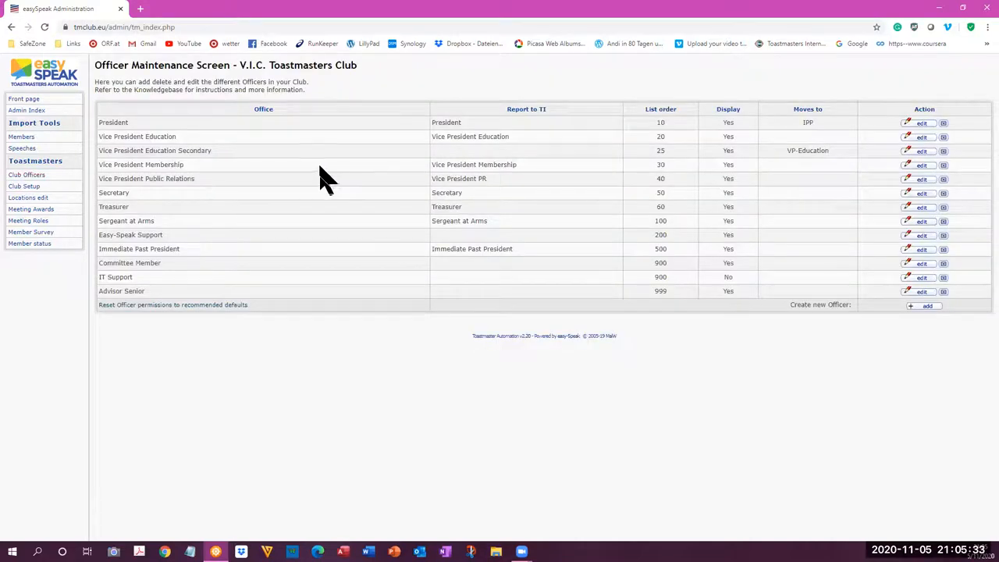
mouse_move(258, 227)
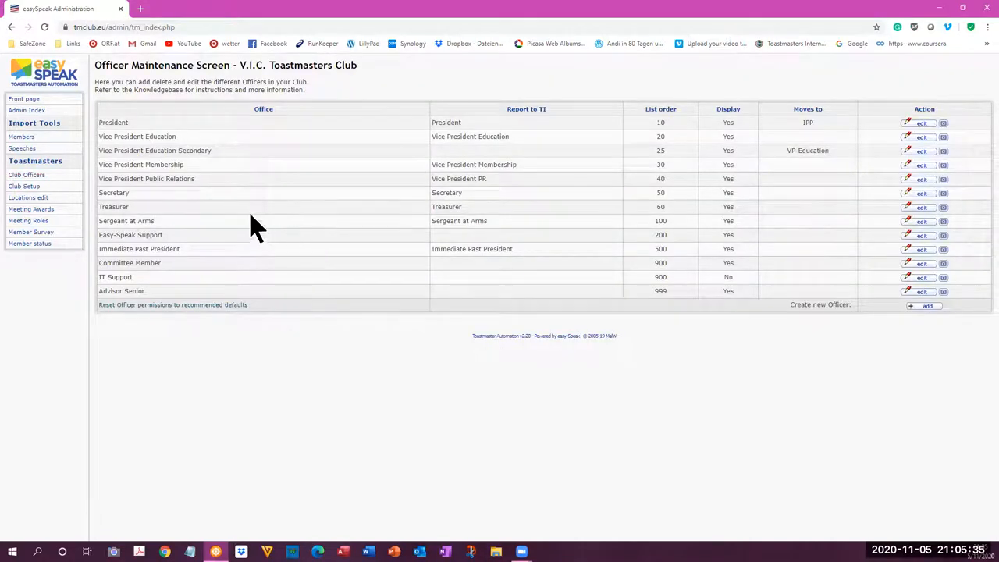
mouse_move(840, 227)
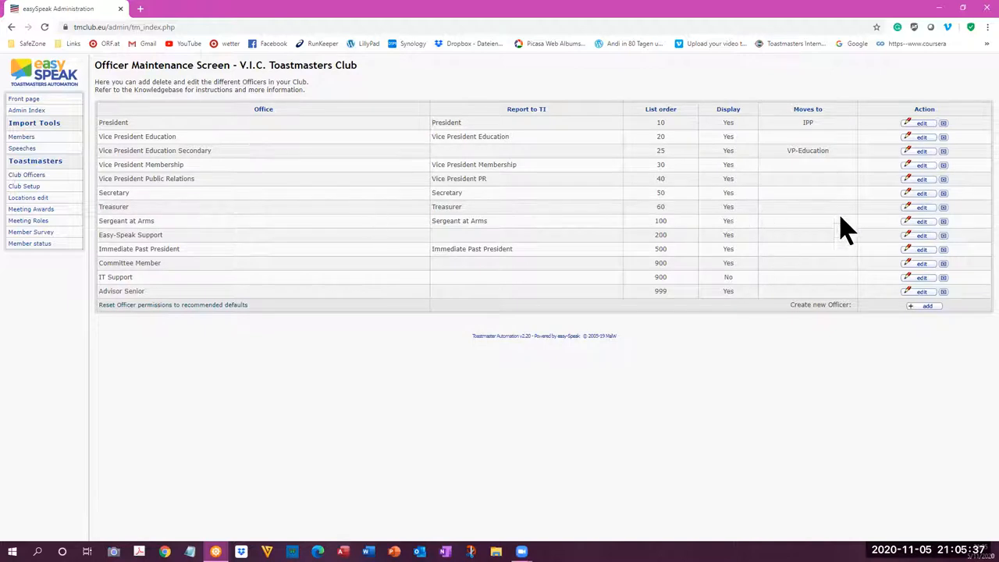
click(918, 193)
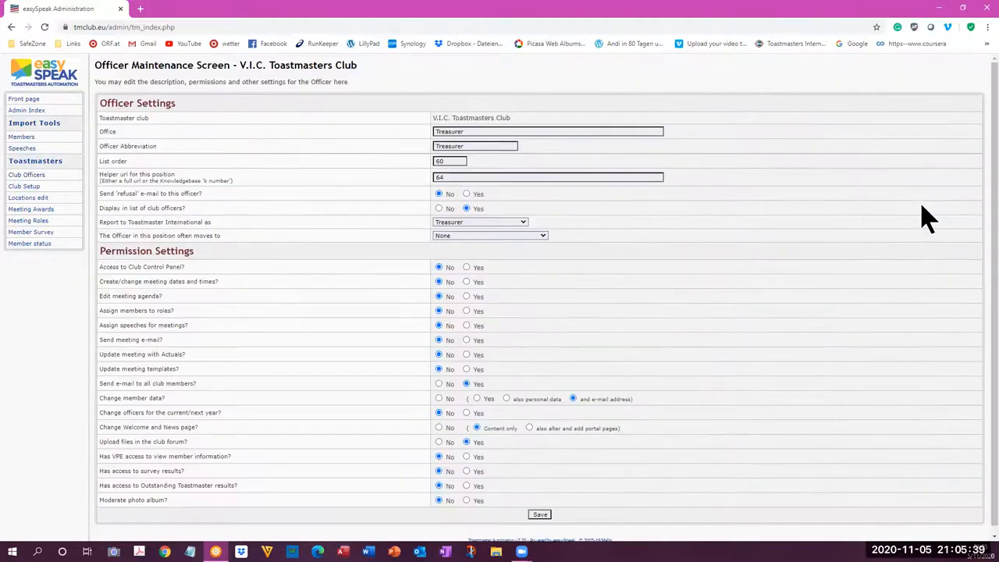
mouse_move(217, 320)
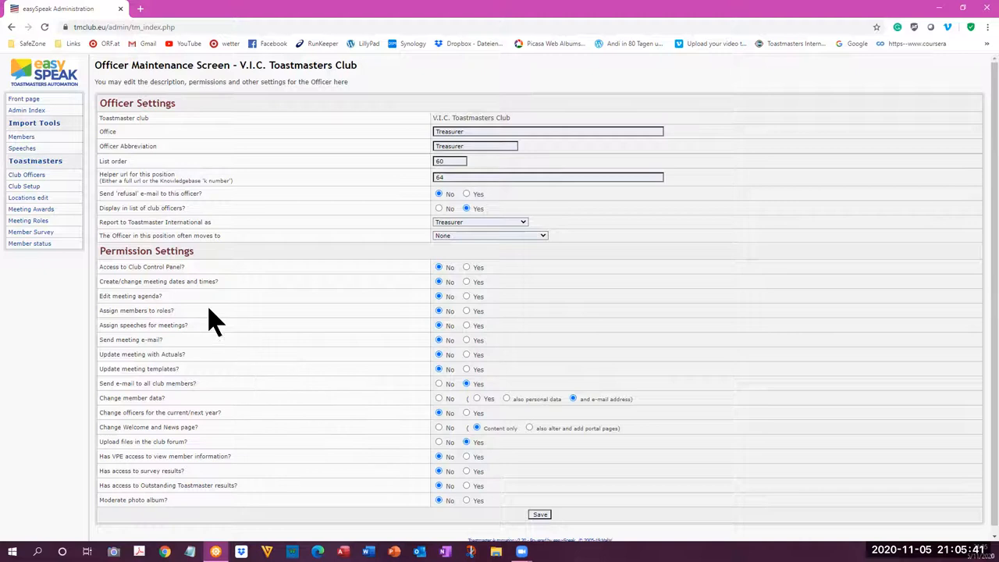
mouse_move(422, 287)
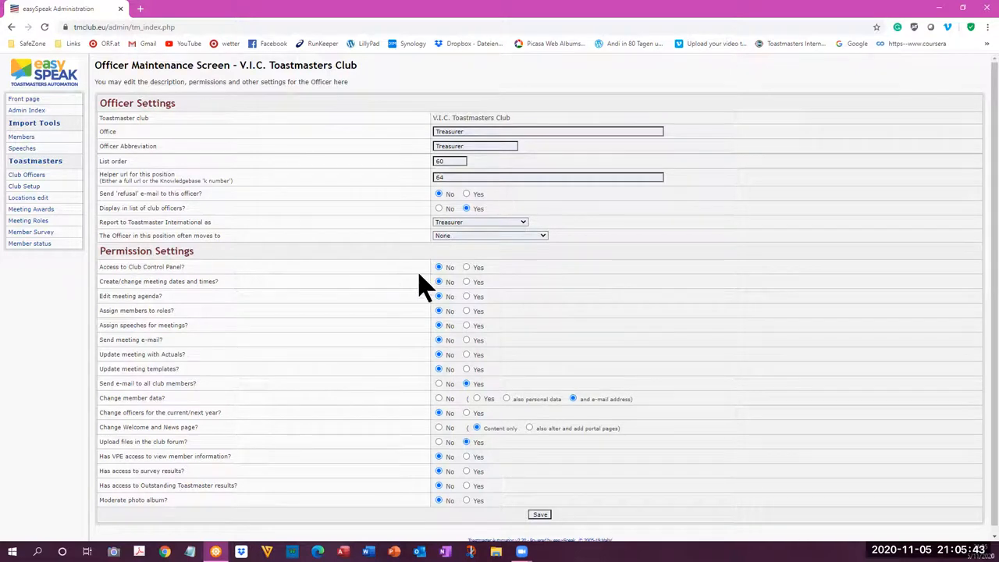
mouse_move(449, 269)
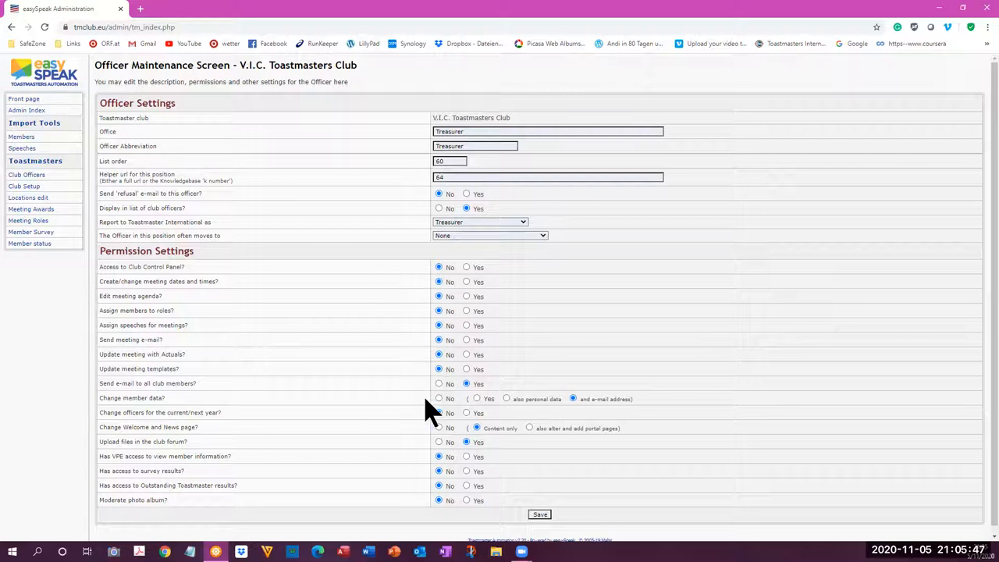
mouse_move(141, 165)
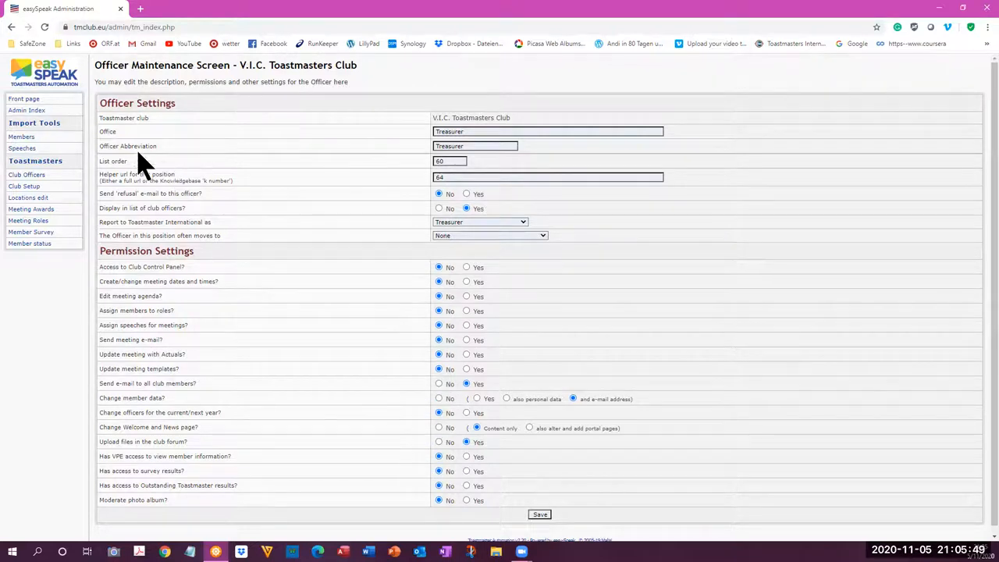
mouse_move(462, 234)
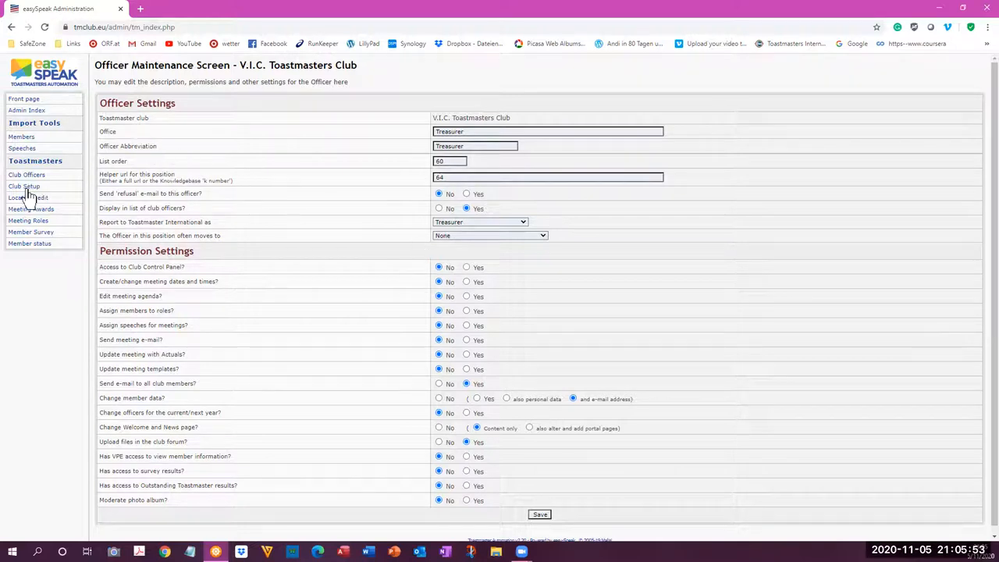
- Return to the officer list and edit the Secretary position to view its permissions
click(27, 175)
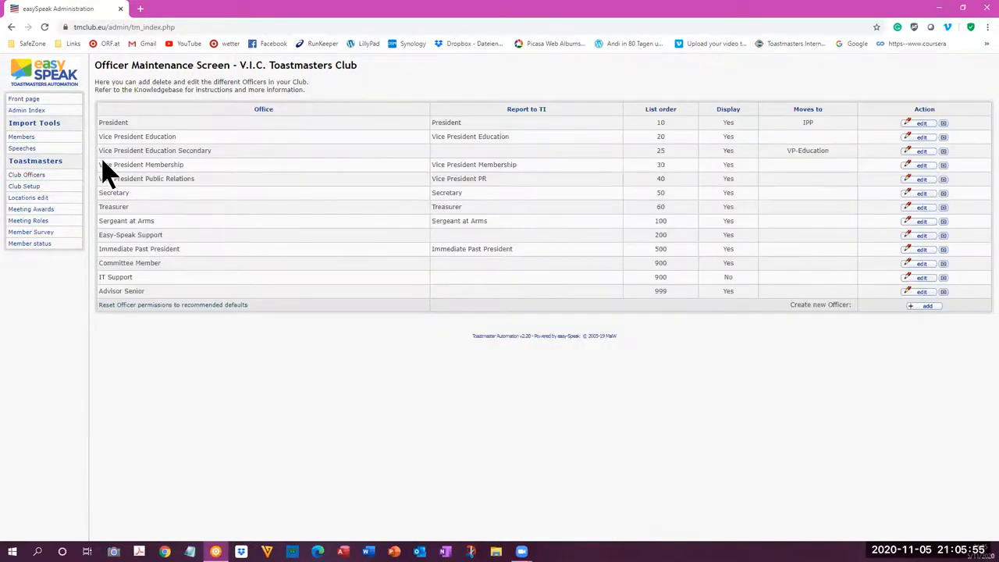
mouse_move(971, 190)
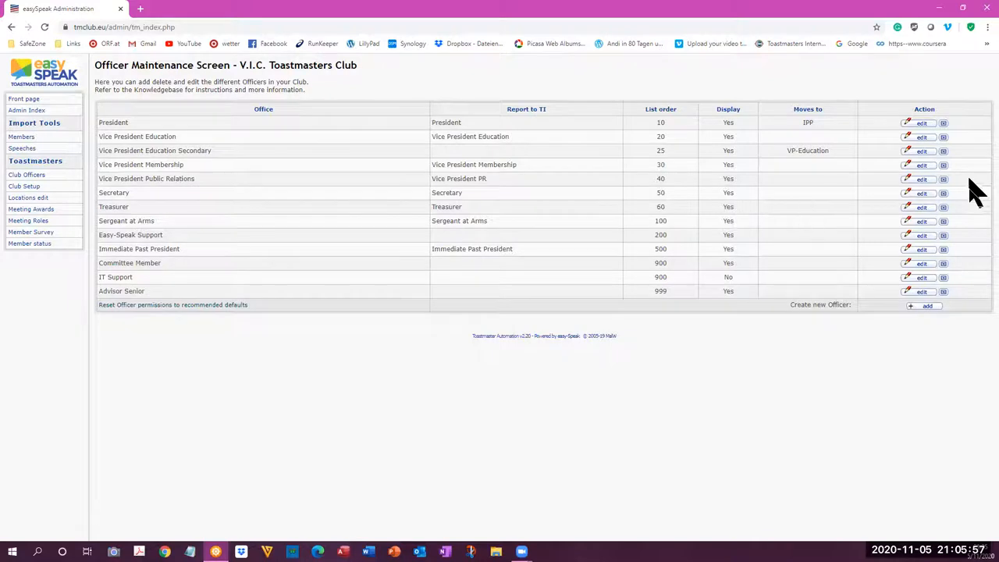
click(920, 194)
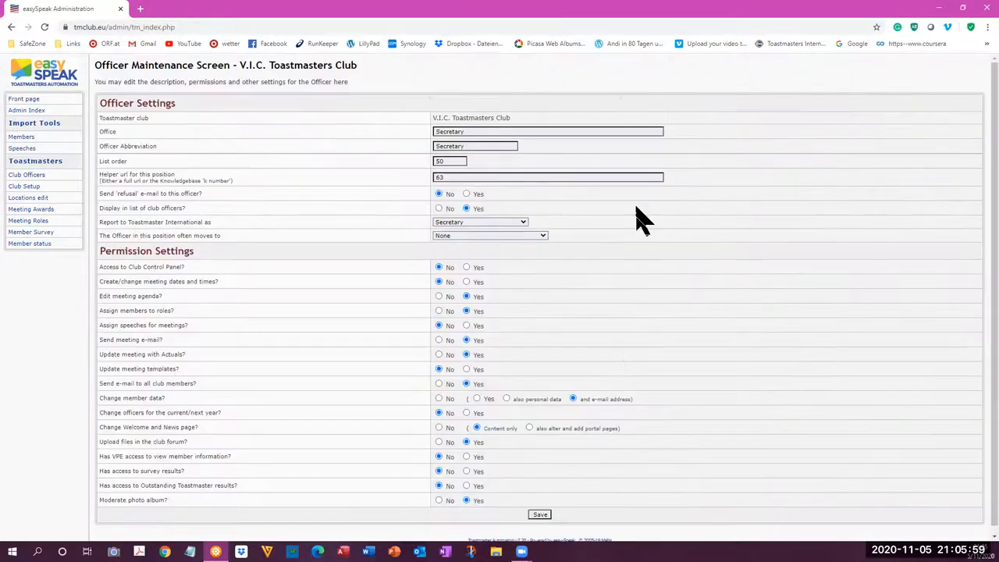
mouse_move(252, 282)
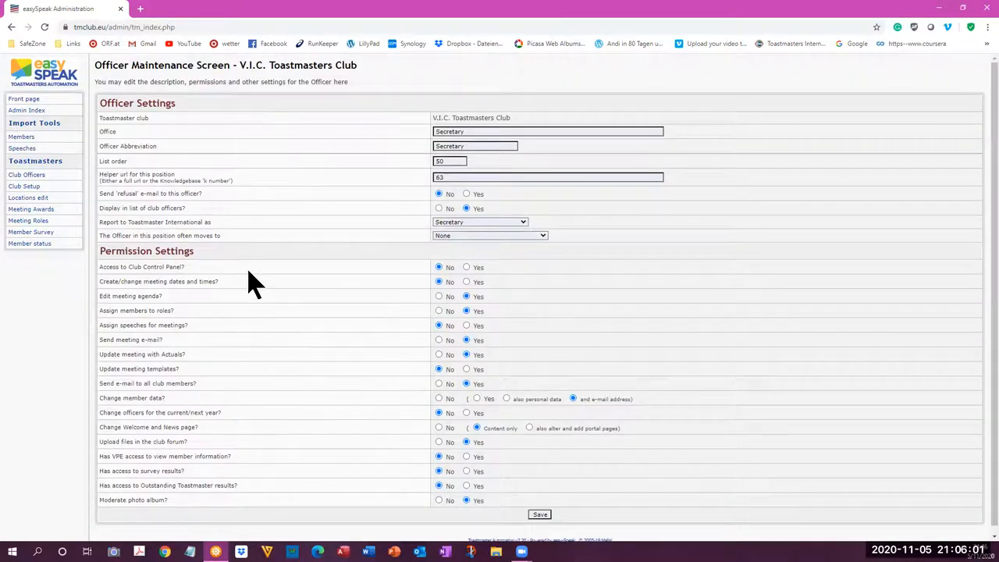
mouse_move(406, 353)
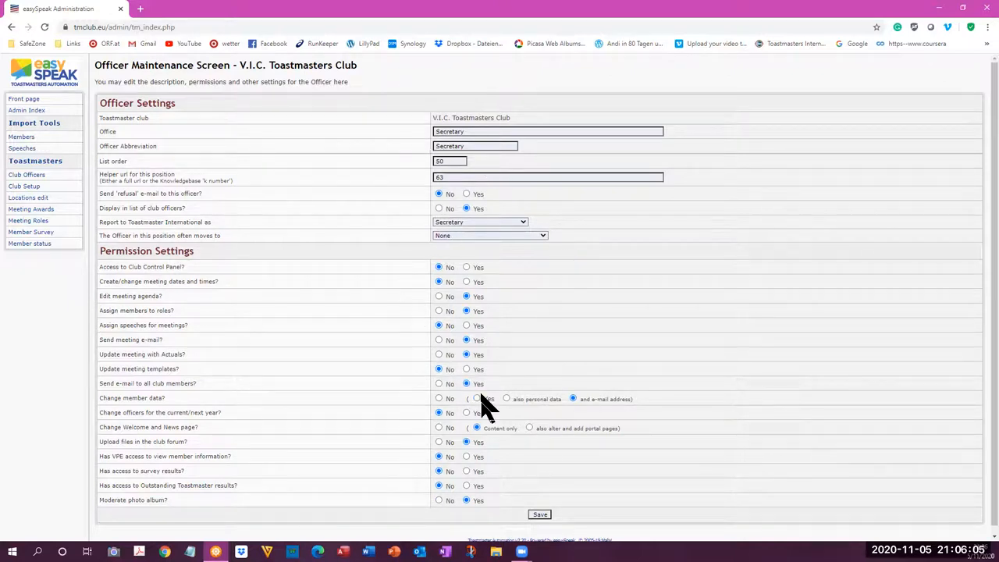
mouse_move(23, 100)
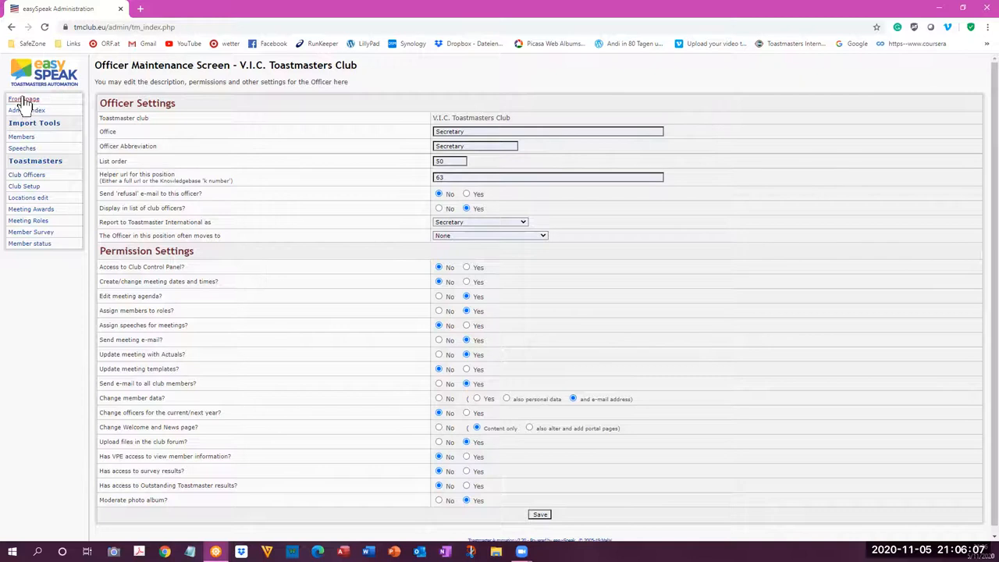
- Leave administration via Front page and land on the V.I.C. Toastmasters club portal
click(23, 100)
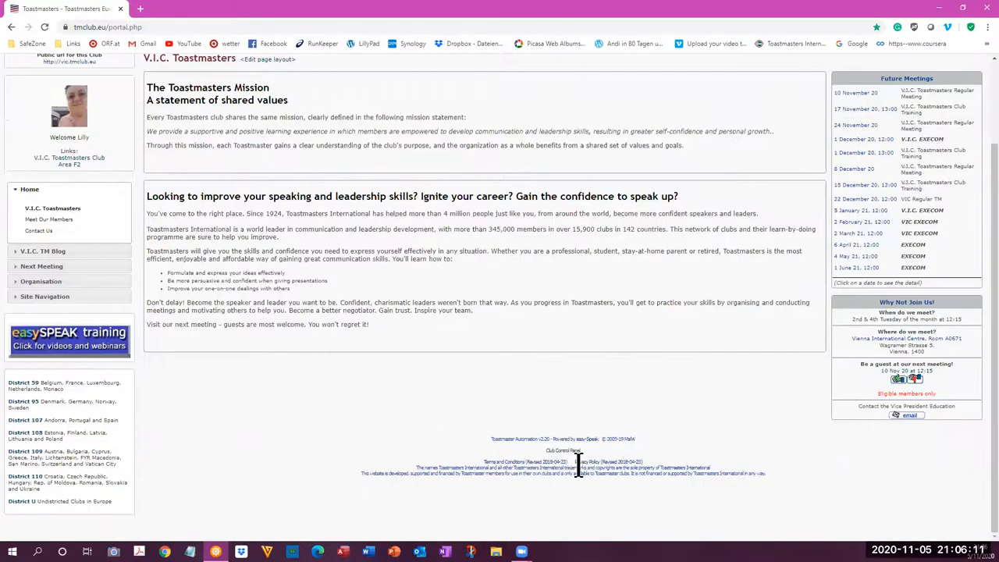
mouse_move(563, 452)
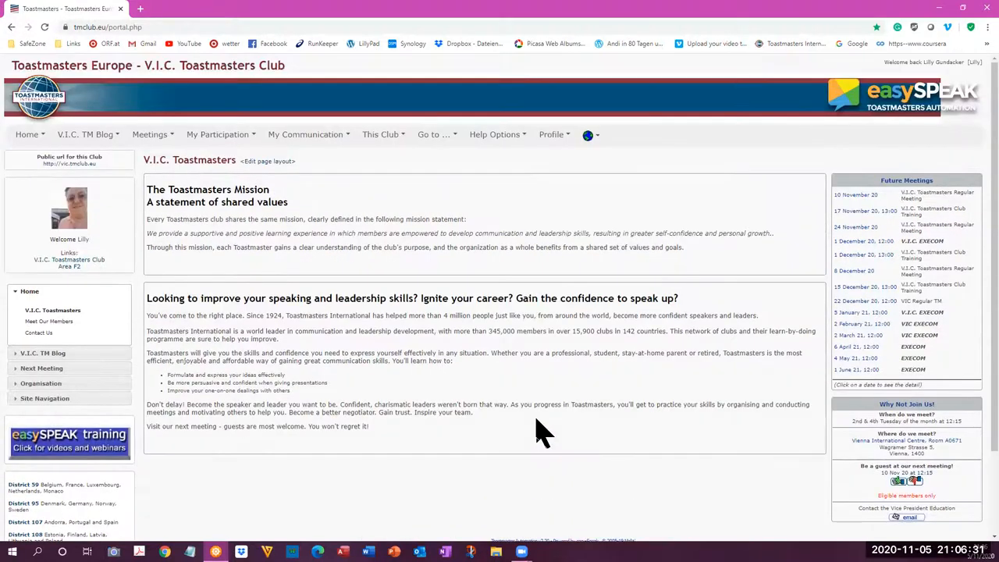
click(432, 134)
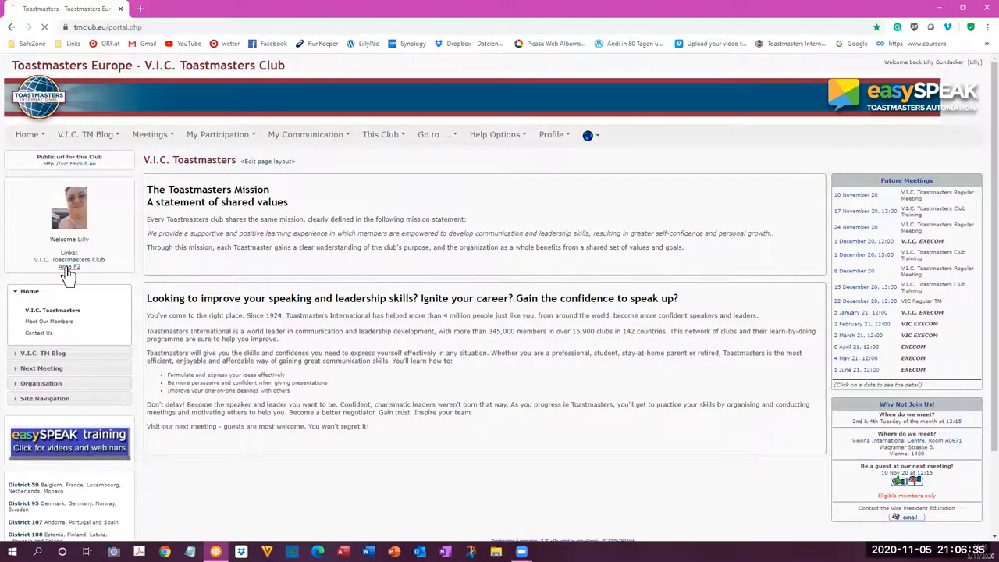
- View the Area F2 2020-2021 page, scrolling through its area officers and five member clubs
click(65, 267)
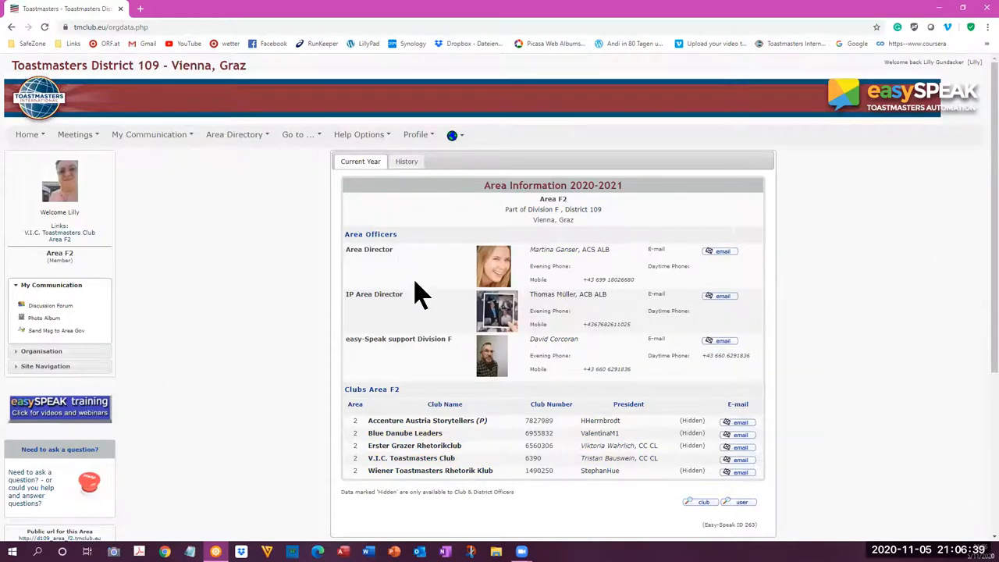
mouse_move(389, 269)
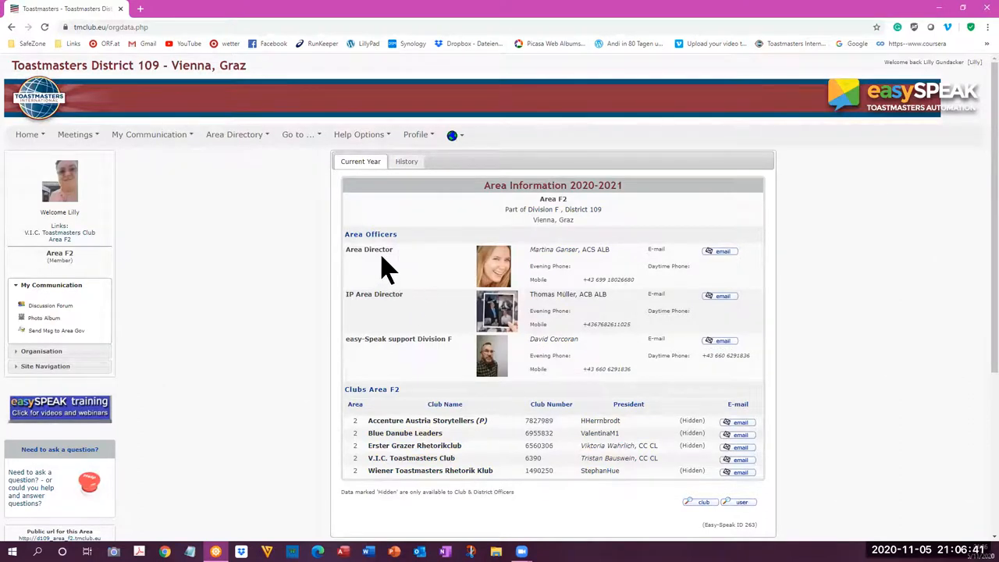
mouse_move(391, 319)
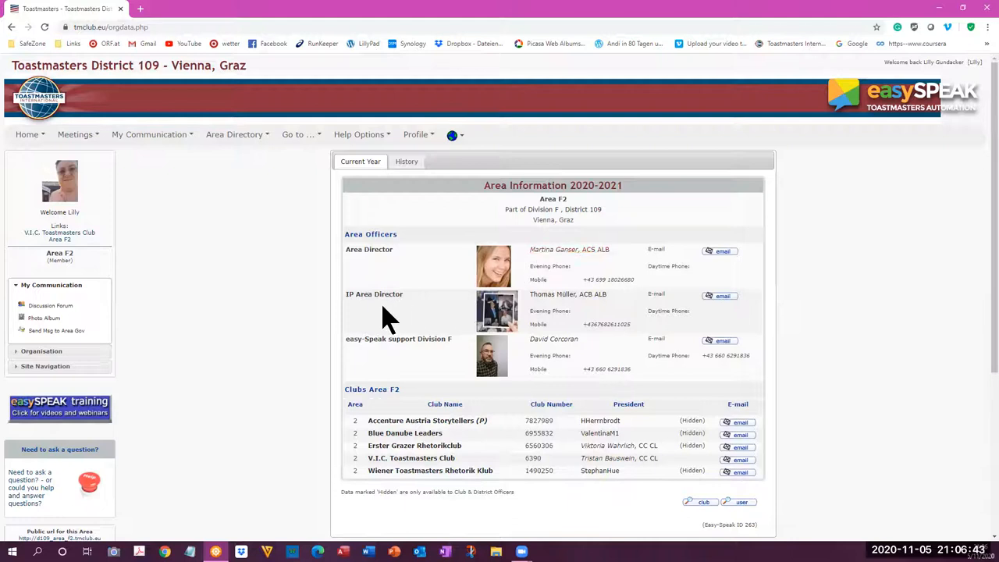
mouse_move(565, 299)
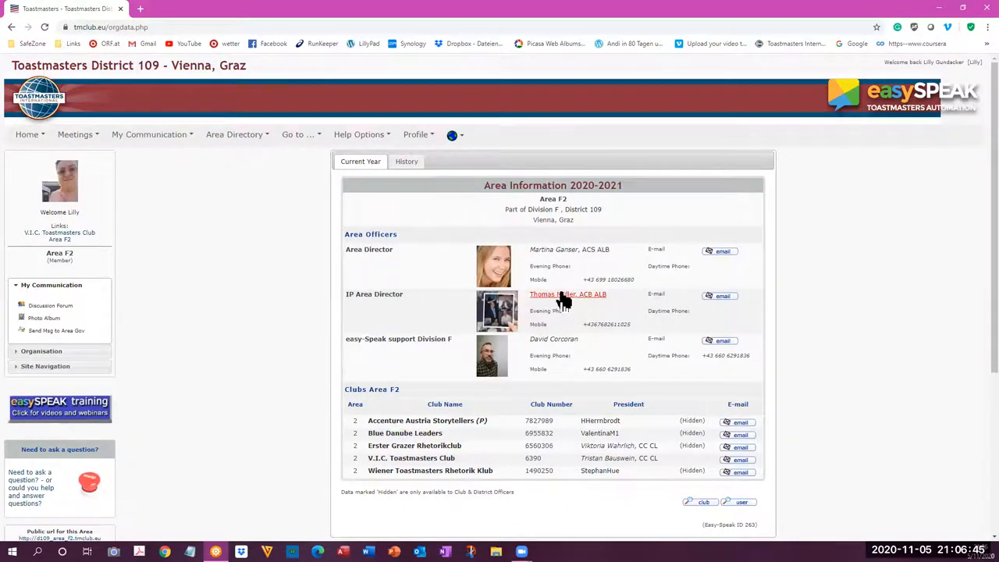
mouse_move(356, 302)
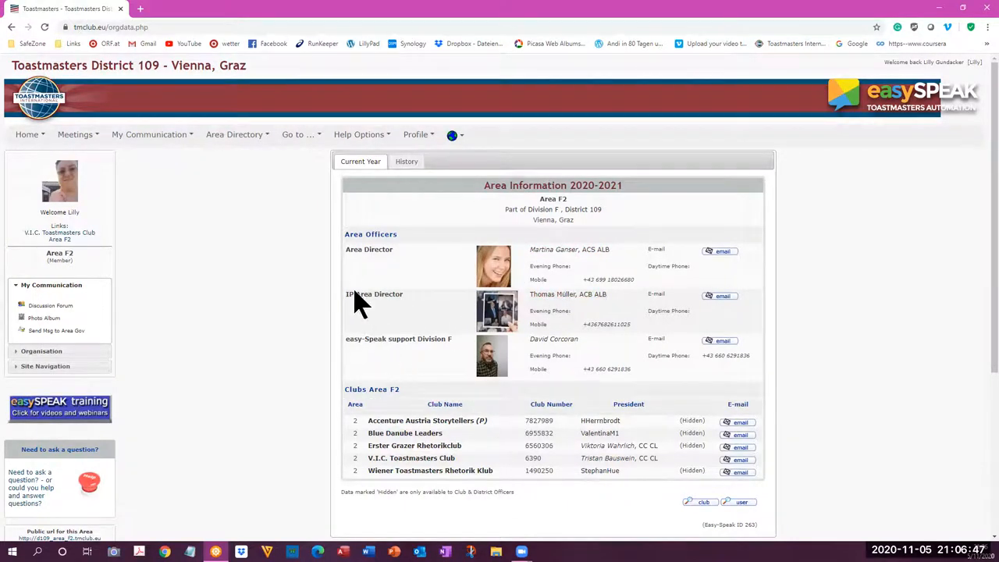
mouse_move(371, 353)
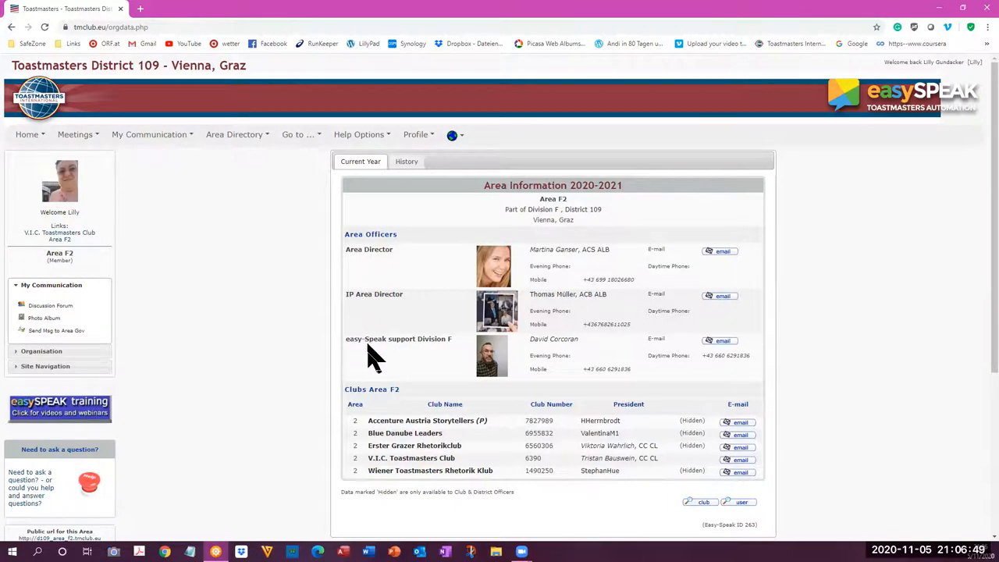
mouse_move(493, 356)
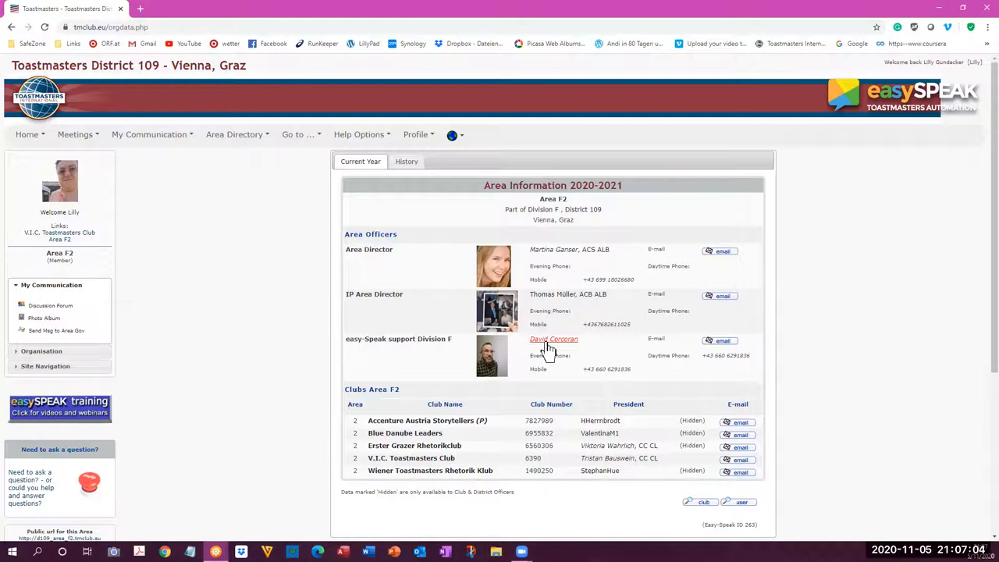
scroll(down, 3)
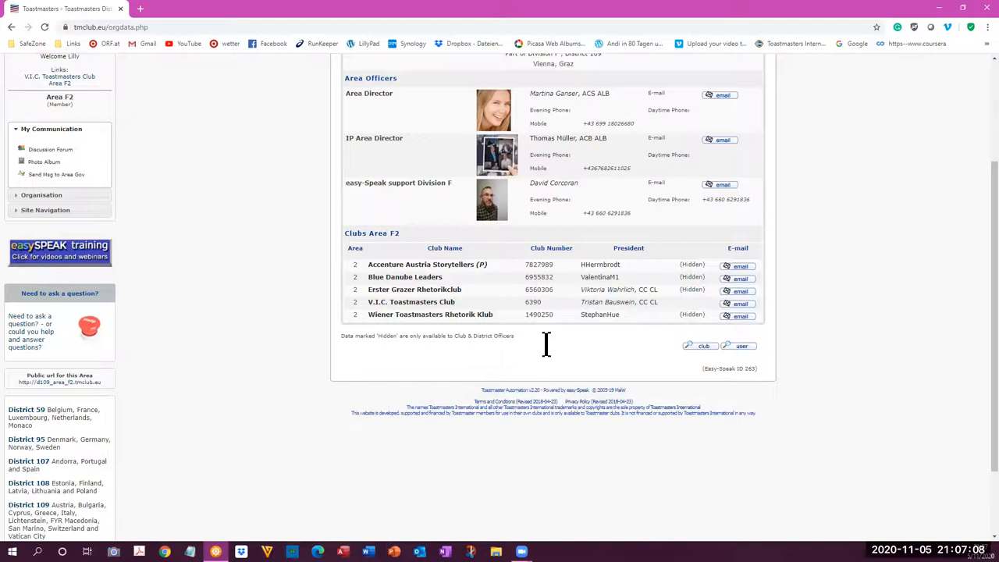
mouse_move(242, 294)
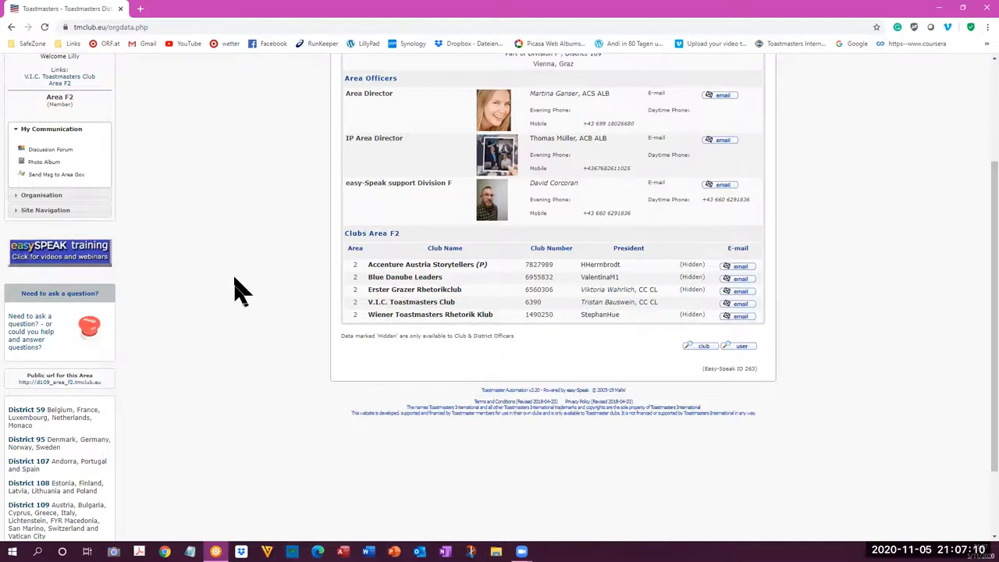
scroll(up, 3)
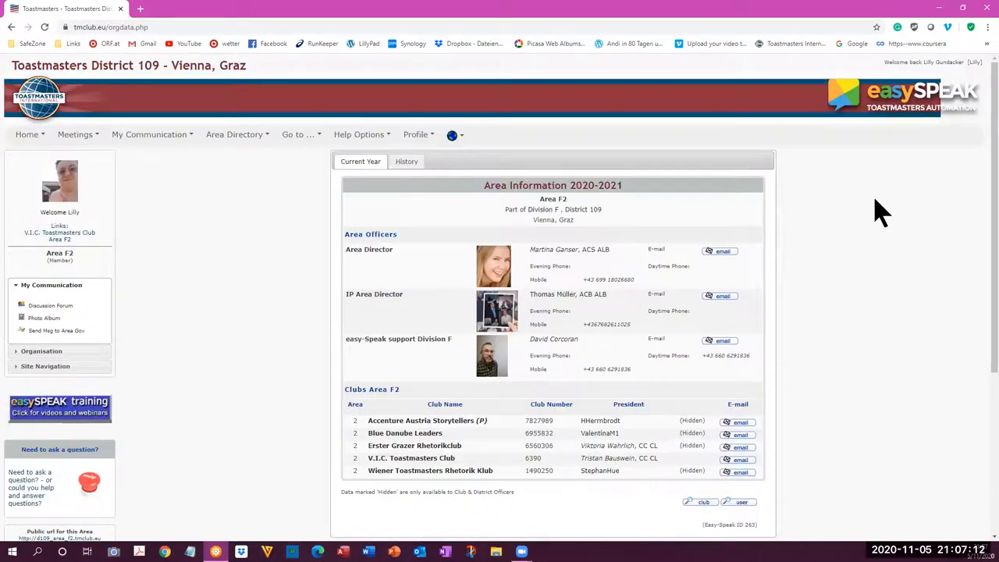
mouse_move(206, 215)
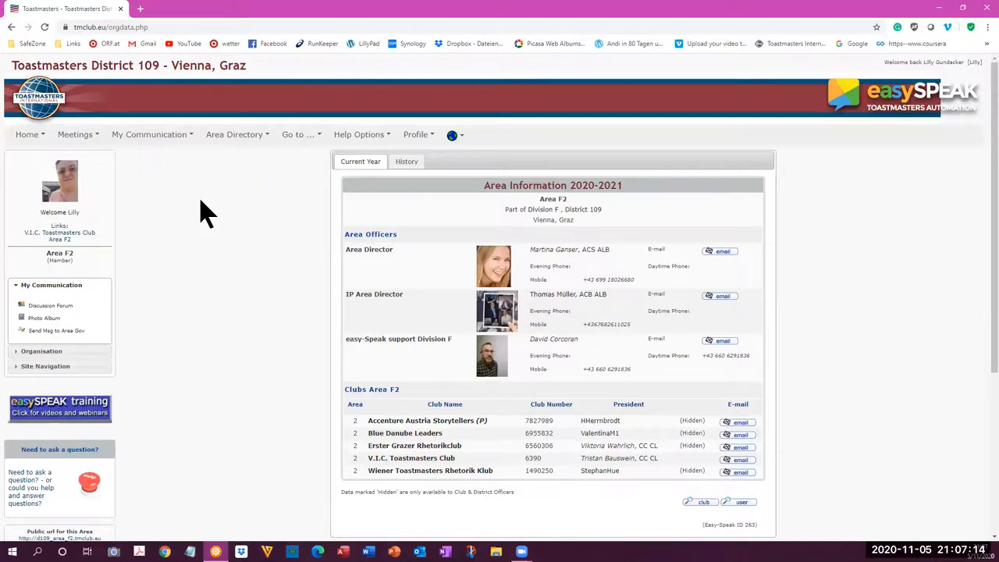